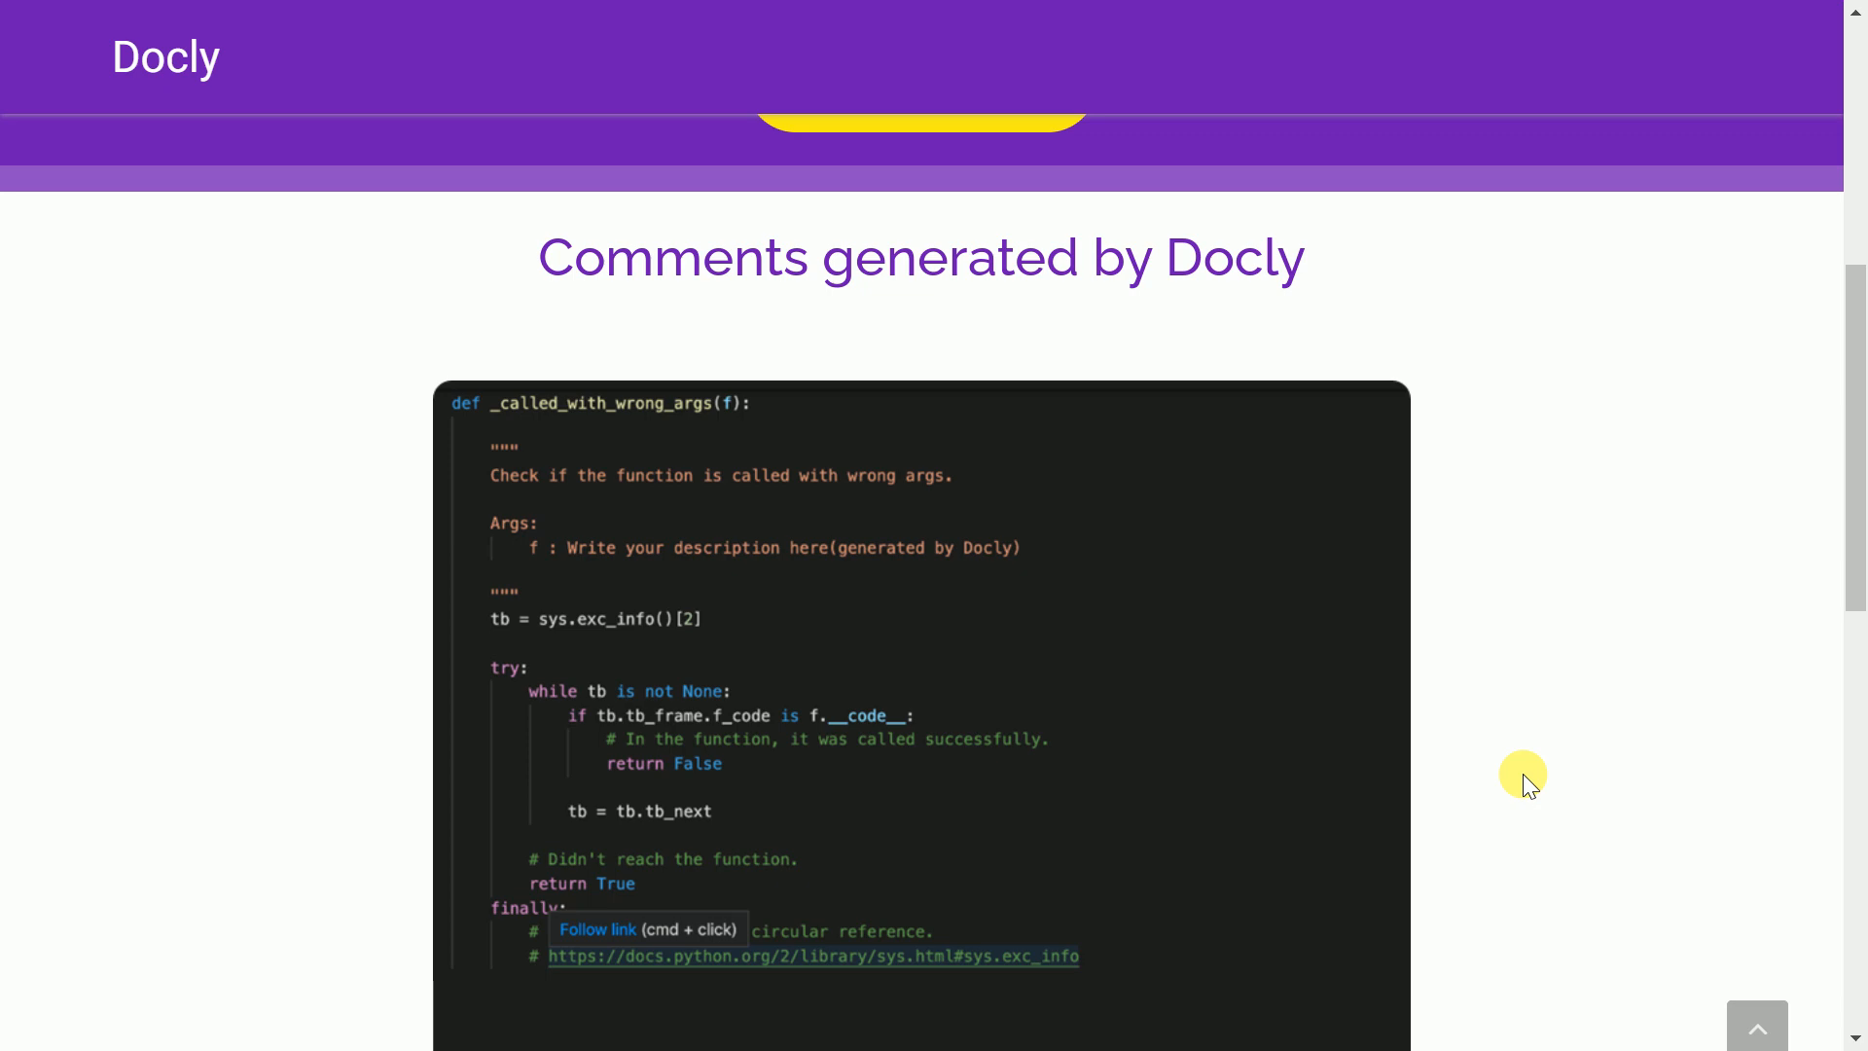
Run the import os cell and set the location variable to the Demo folder path
scroll(down, 3)
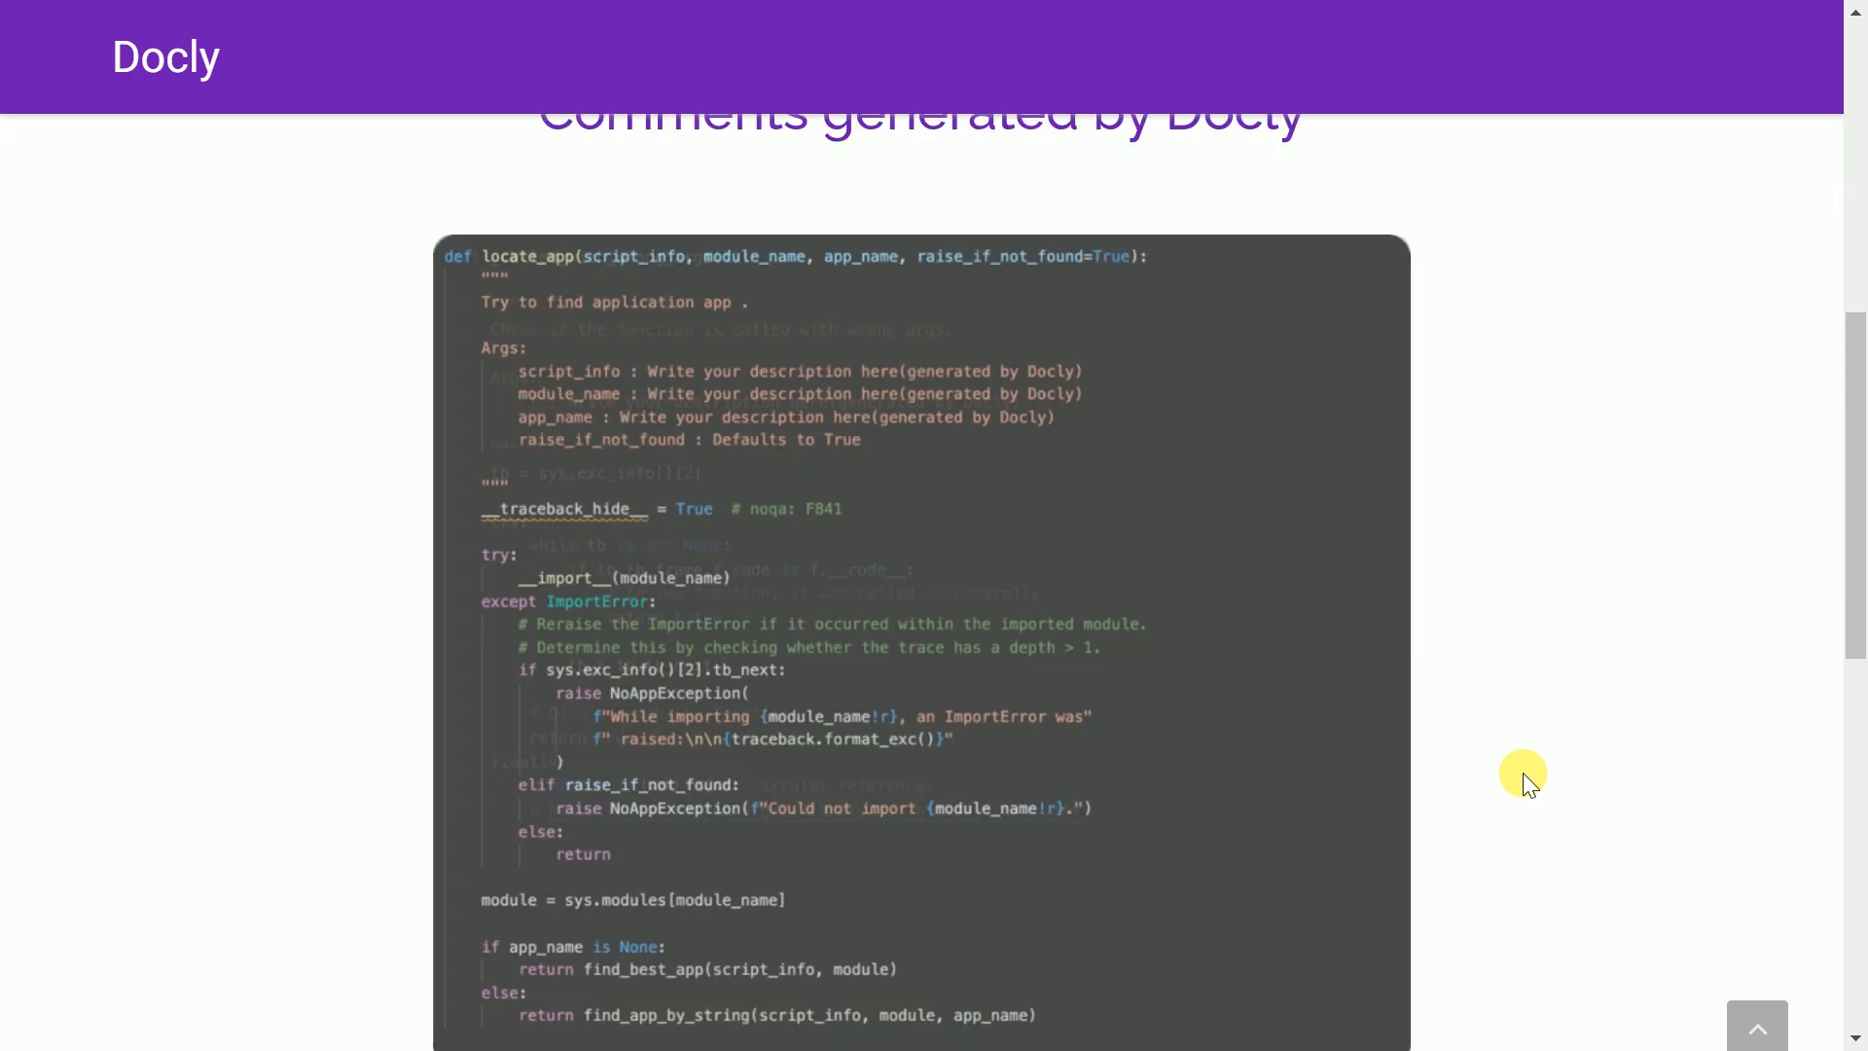
scroll(down, 3)
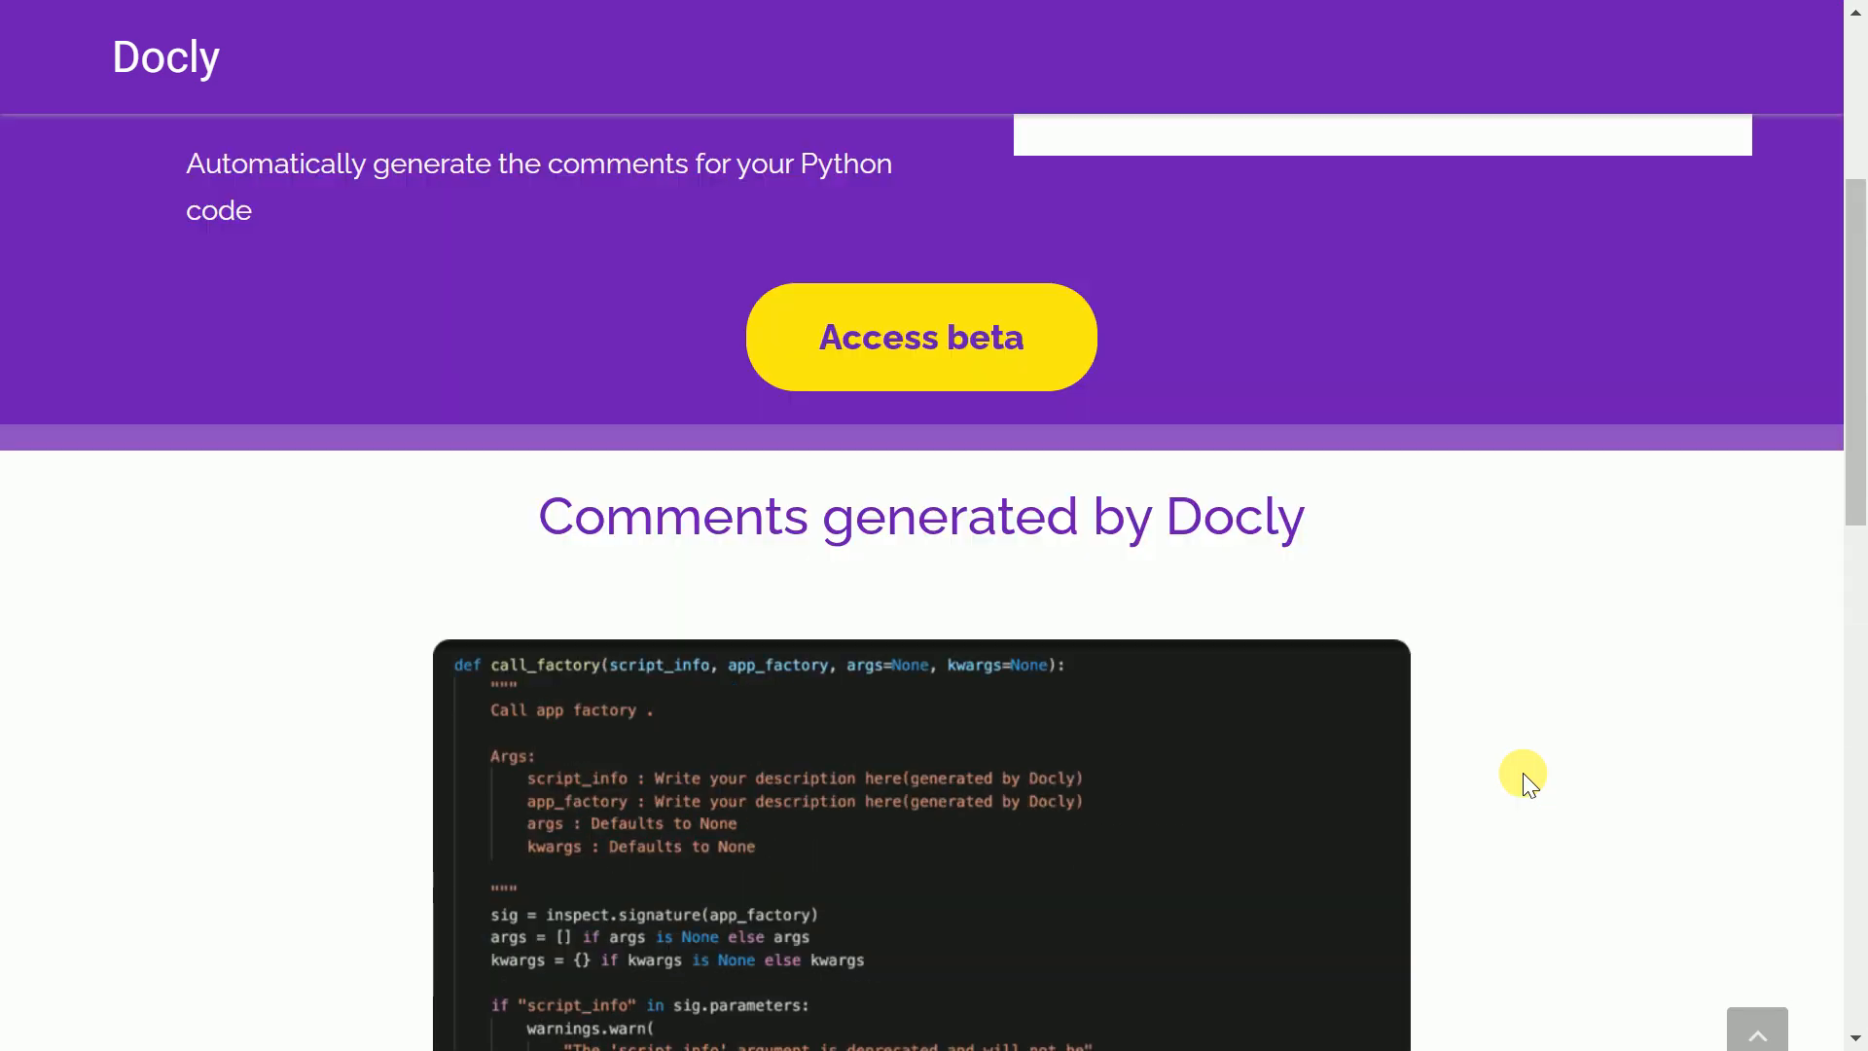
scroll(up, 3)
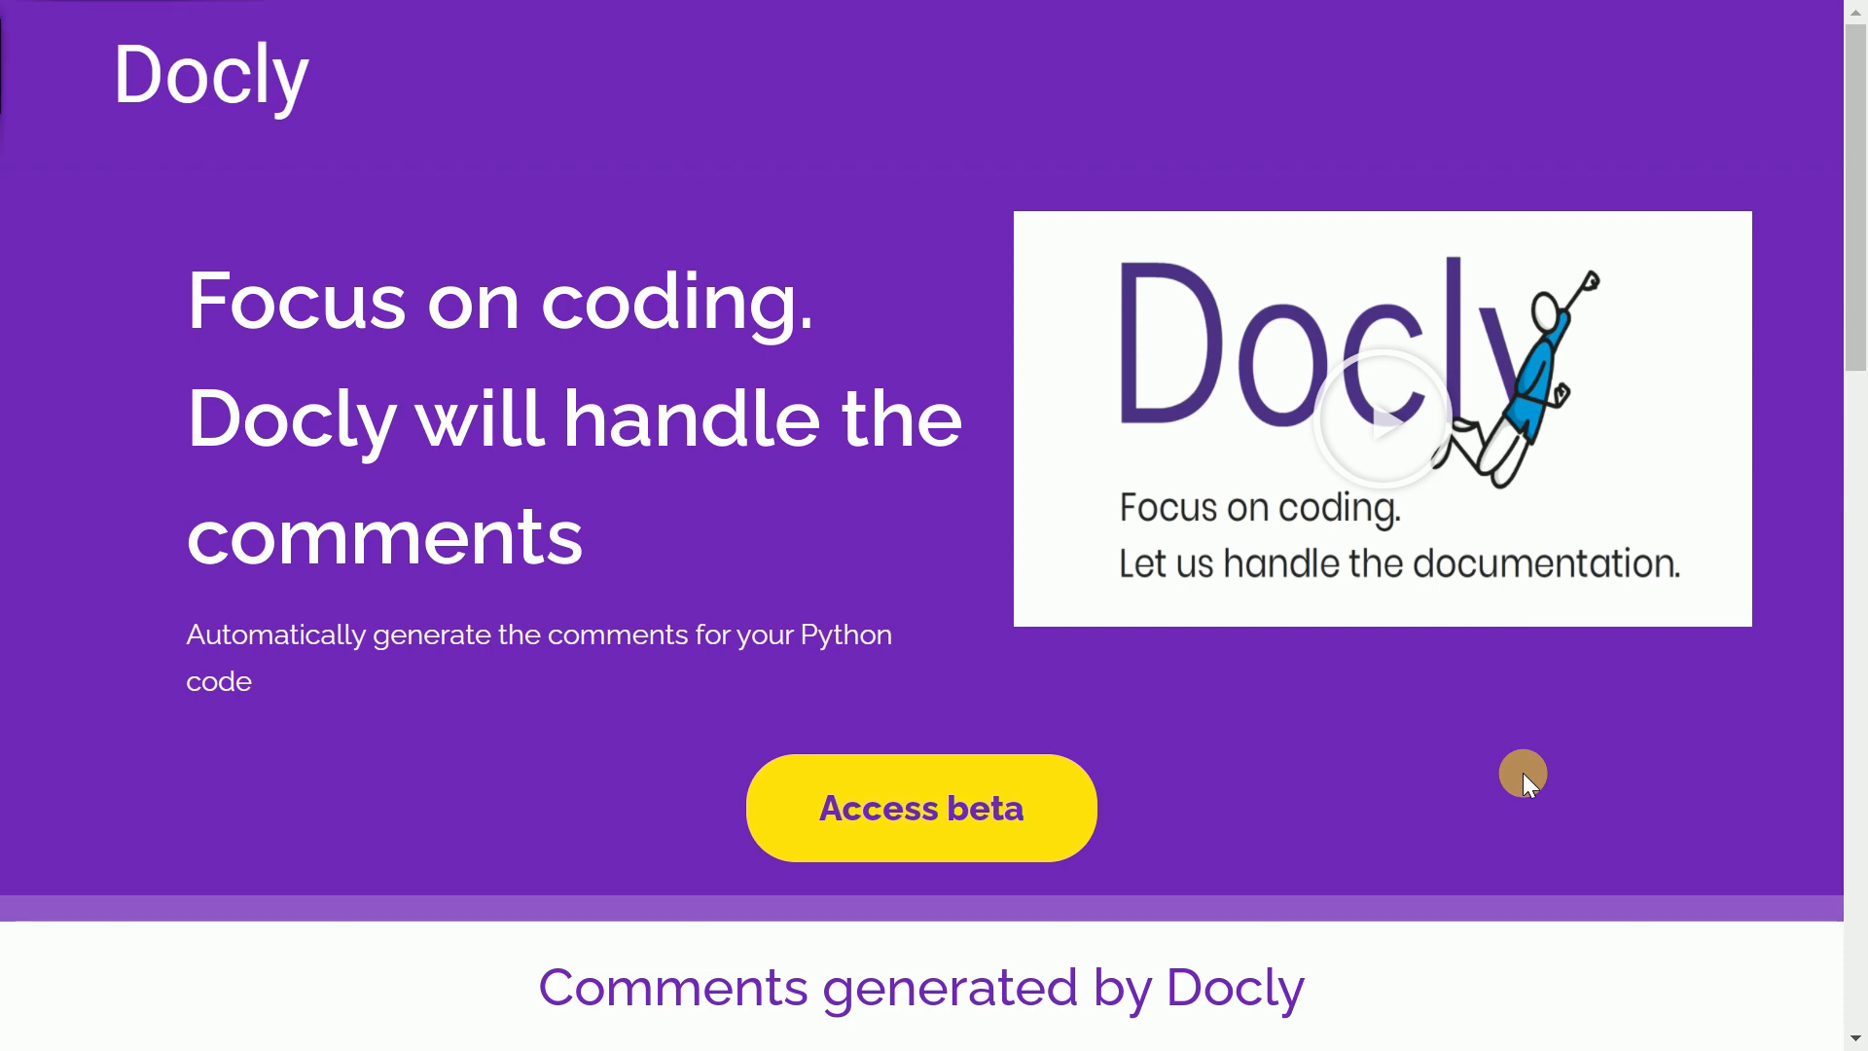
click(920, 807)
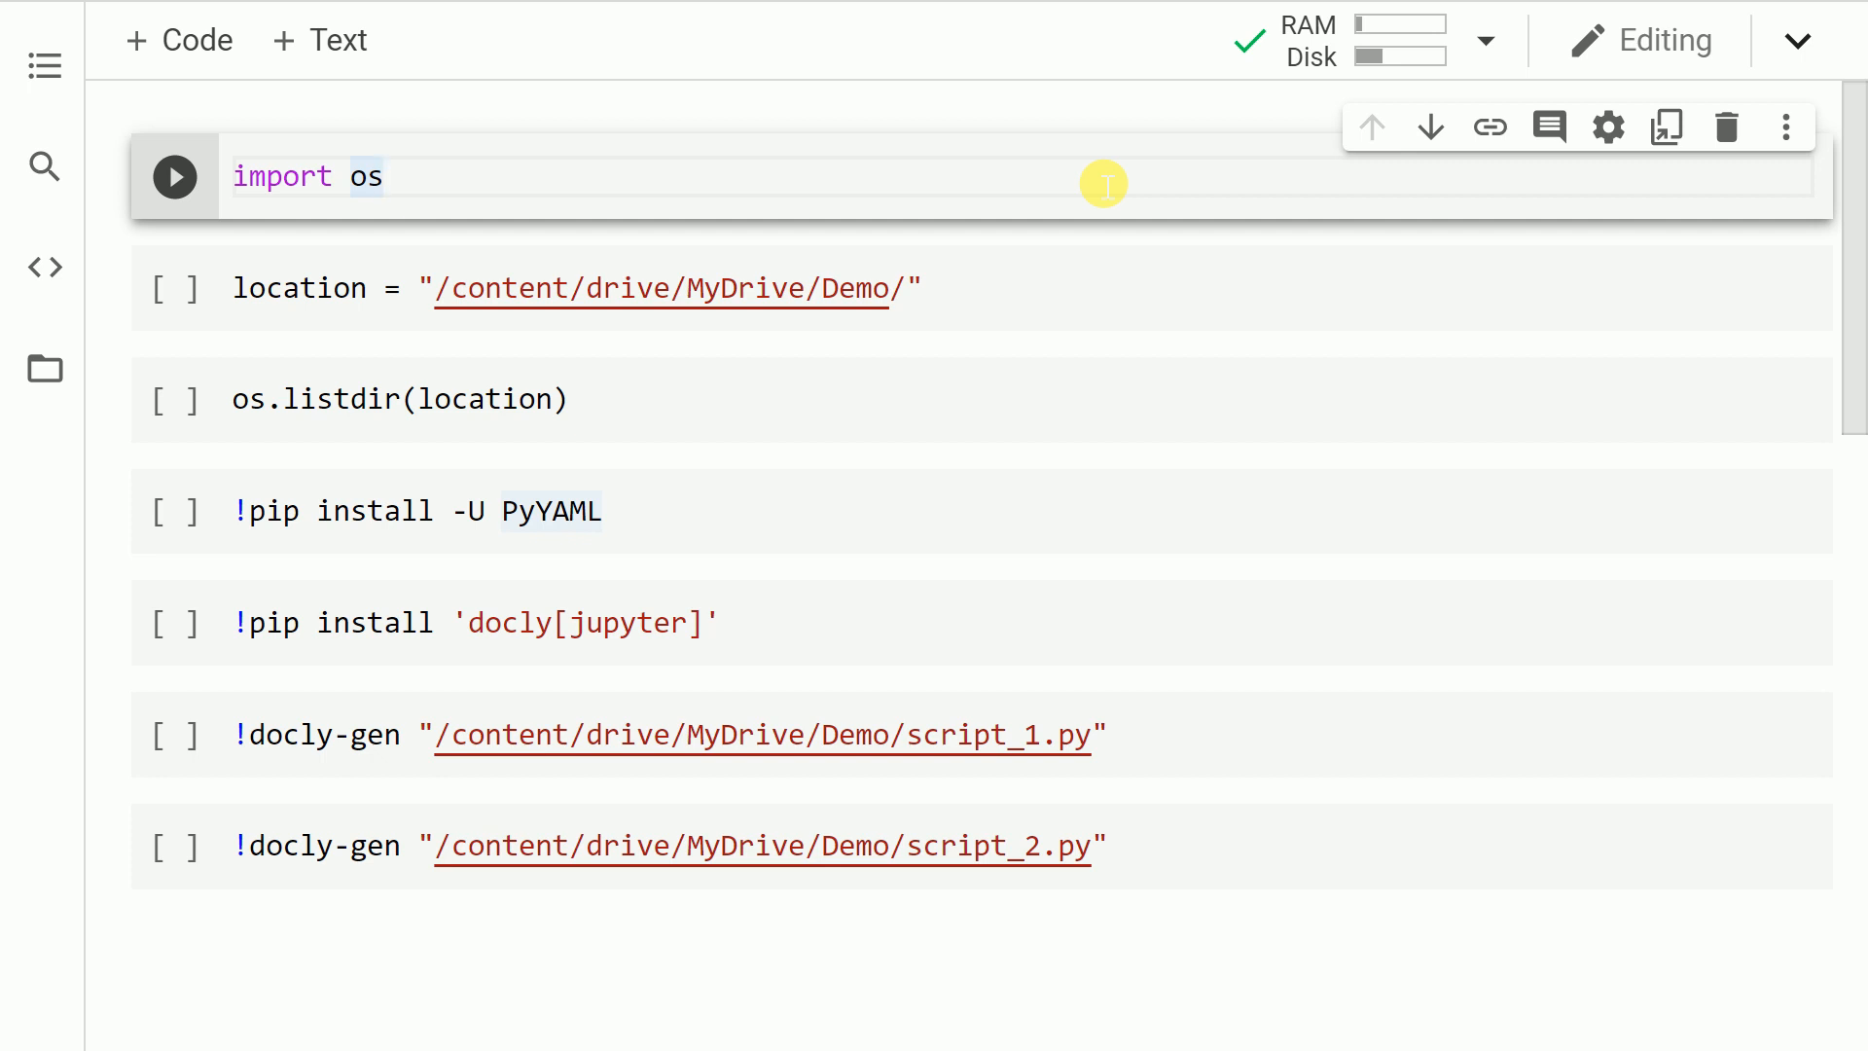
click(300, 288)
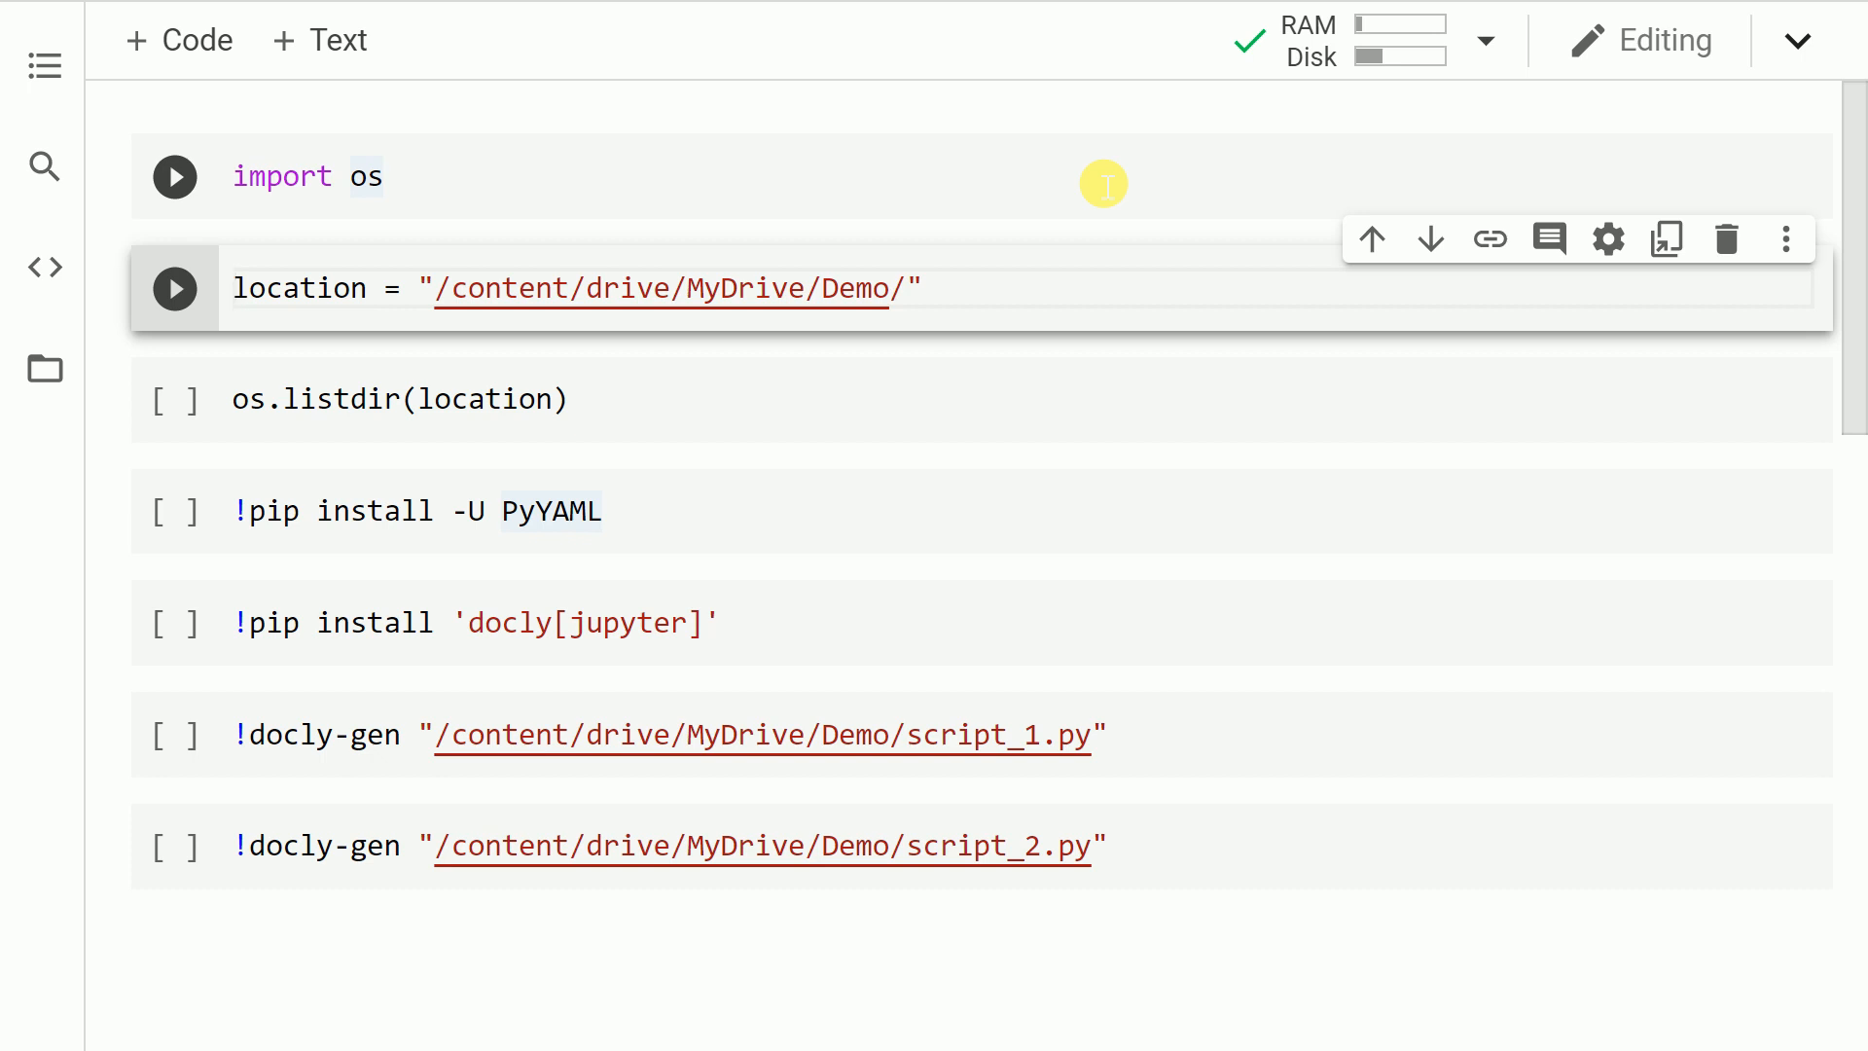
click(173, 288)
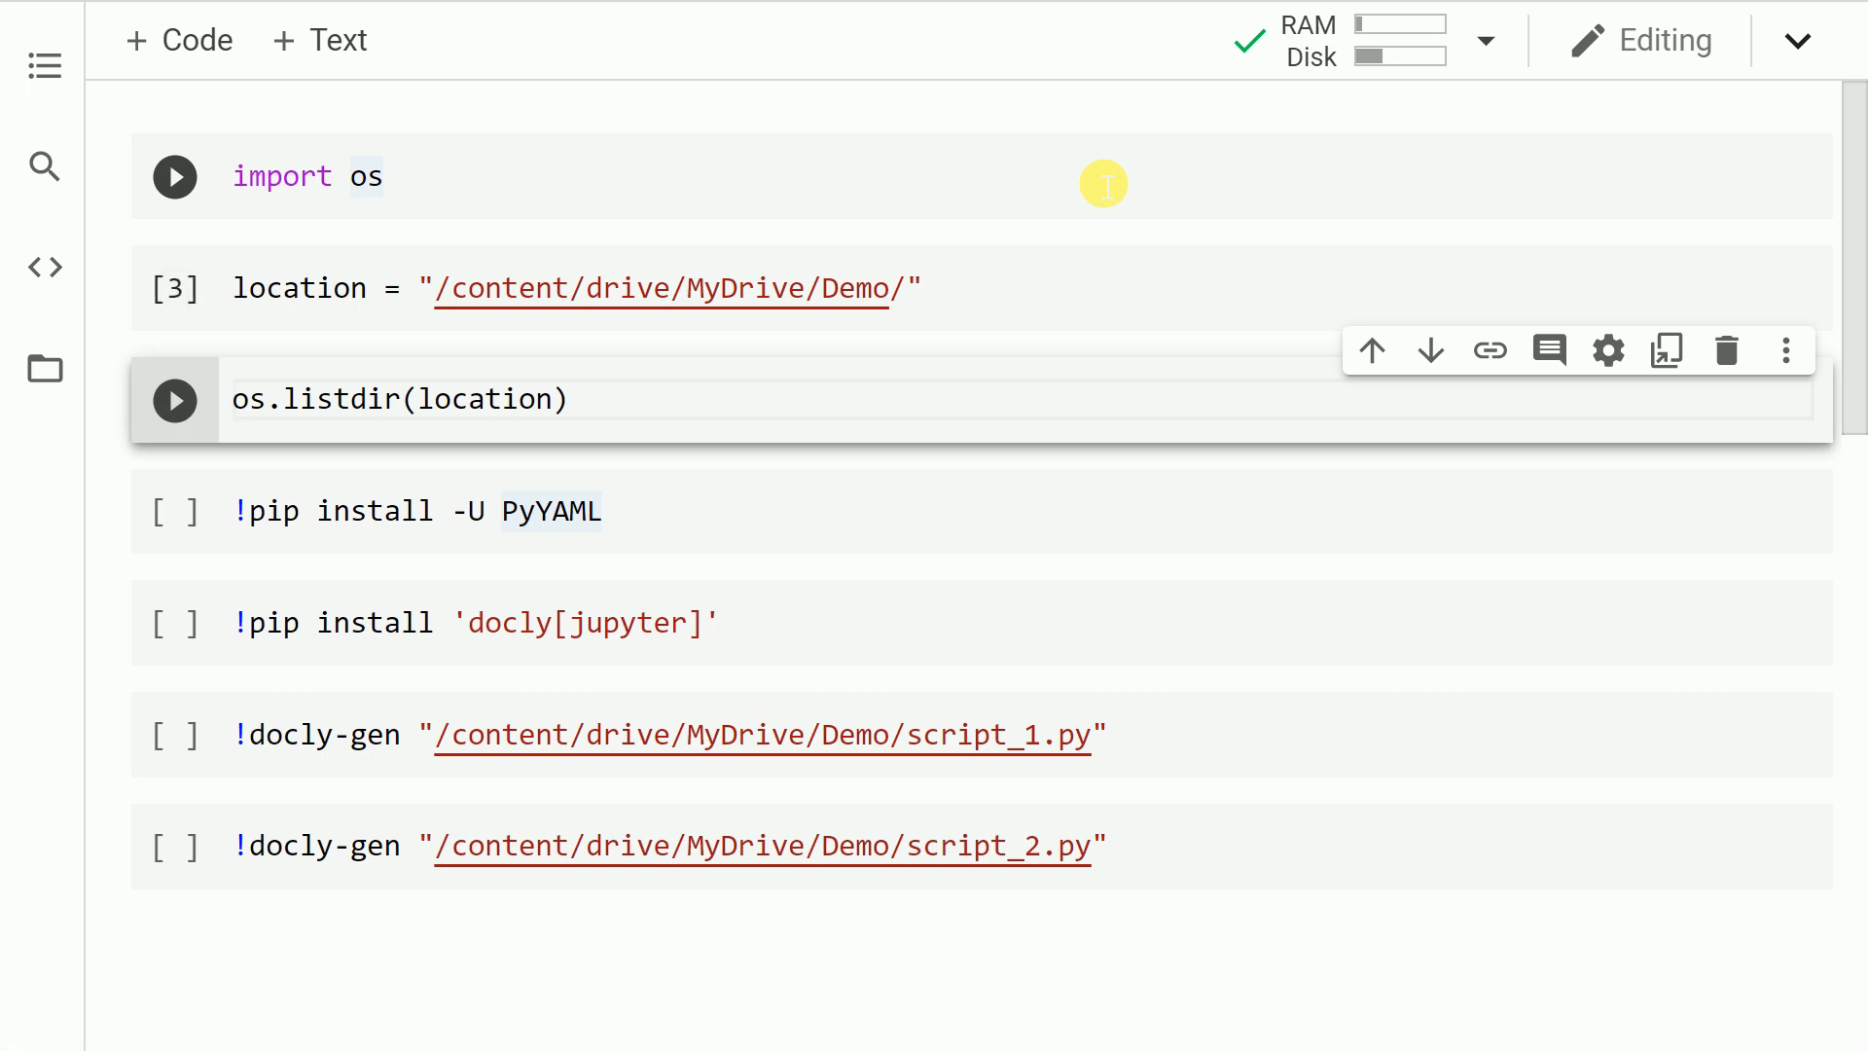
List the Demo folder contents (script_1.py, script_2.py, Docly-demo.ipynb) and move to the PyYAML cell
click(174, 397)
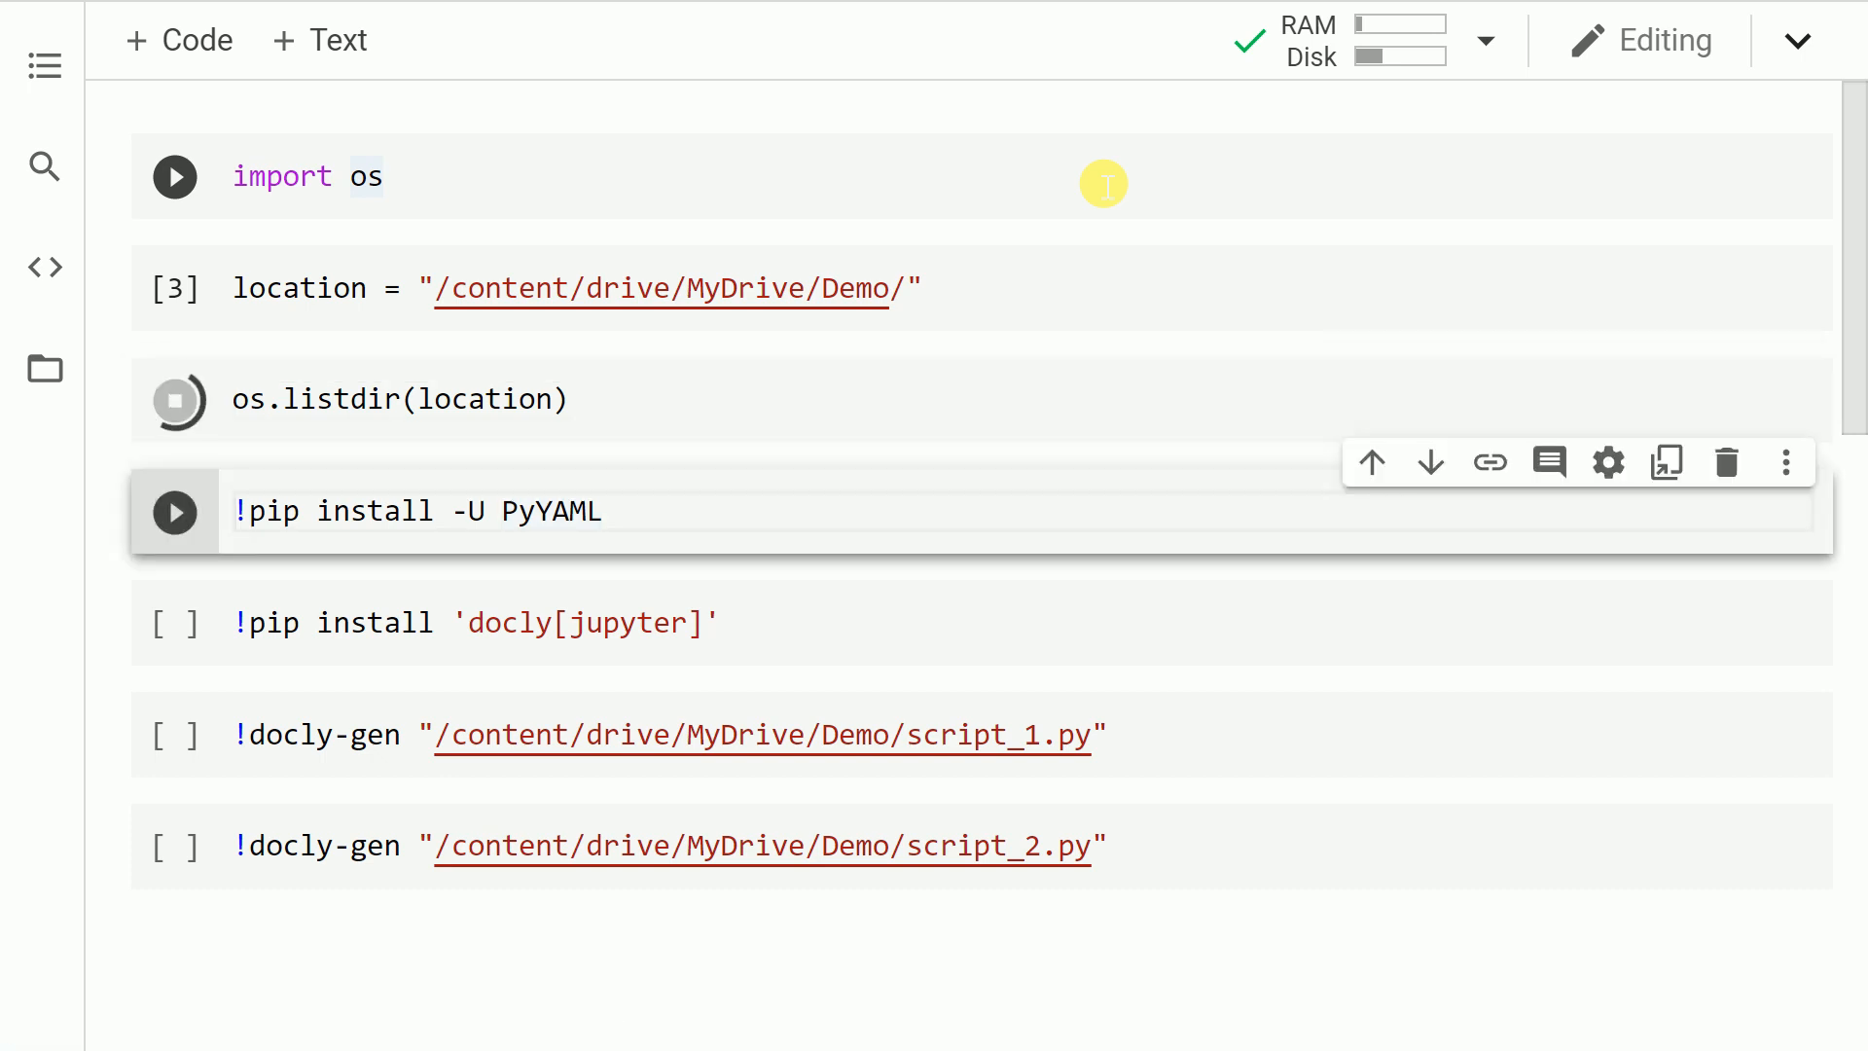
click(174, 399)
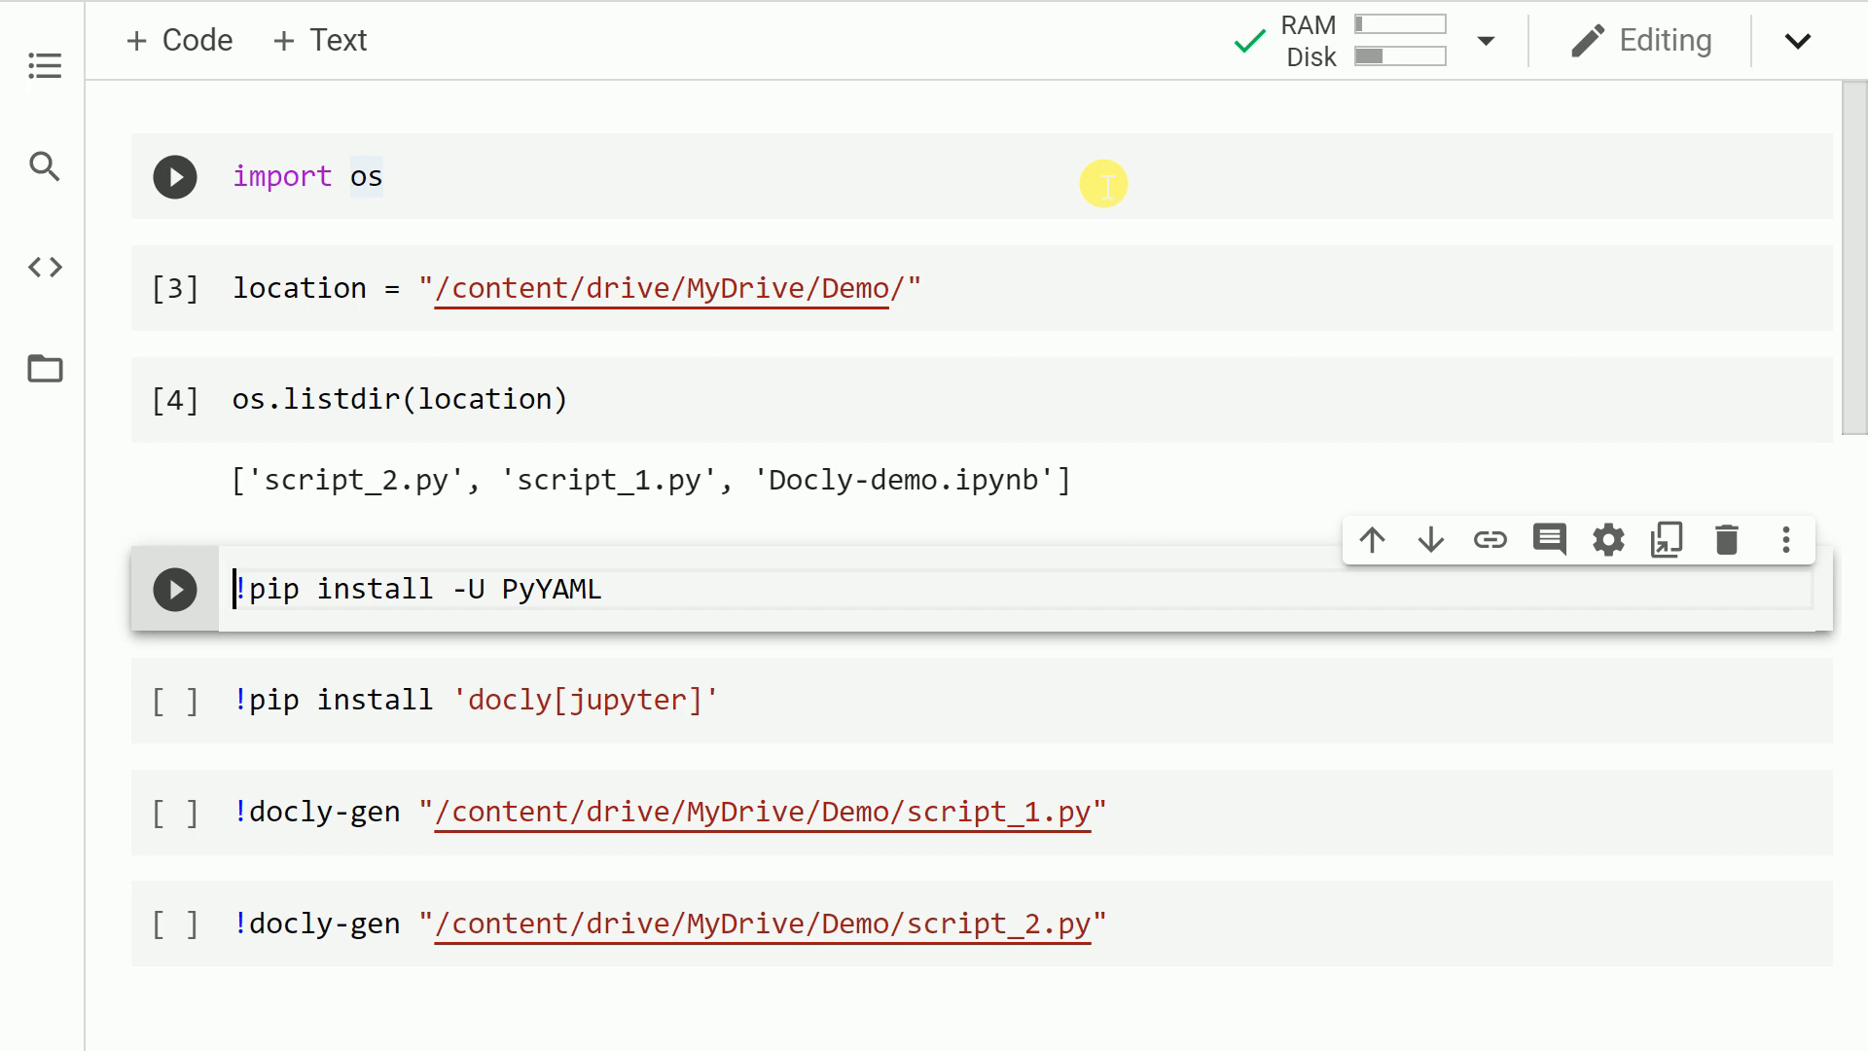
Install PyYAML and docly[jupyter] via pip and scroll past the install output
click(174, 587)
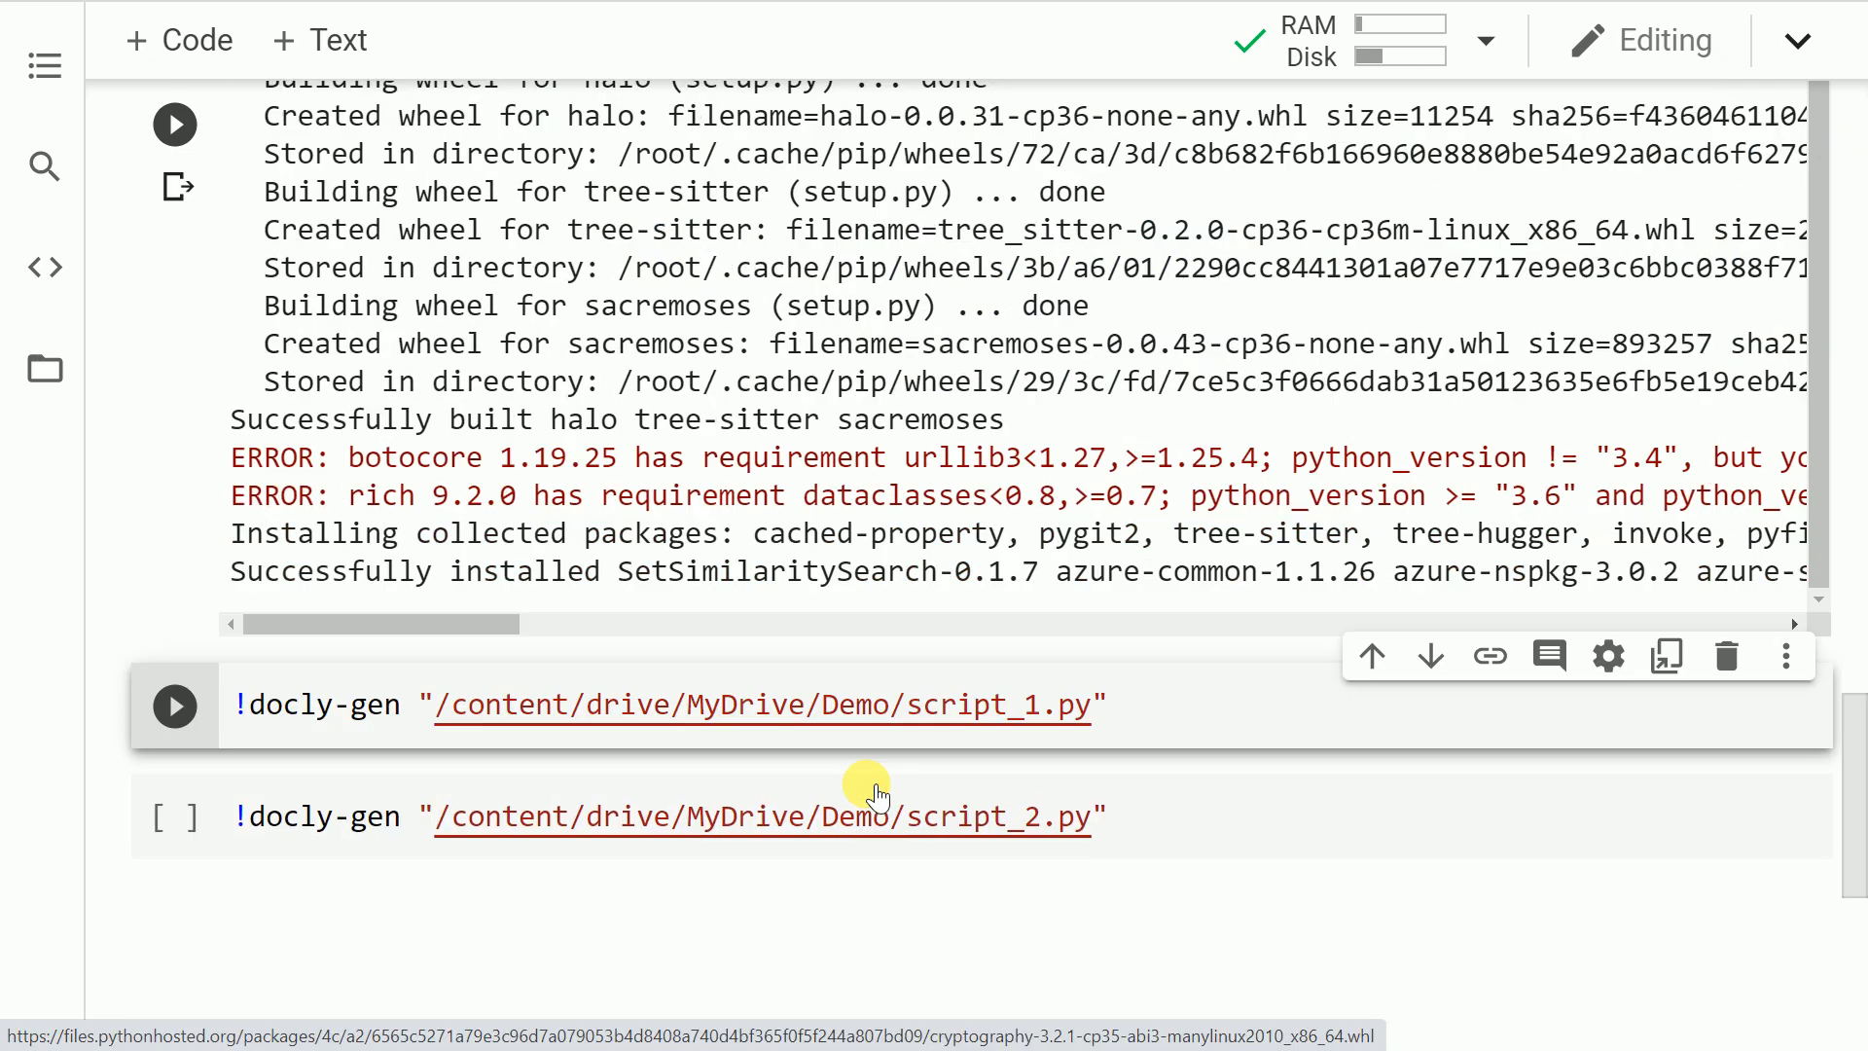
scroll(down, 3)
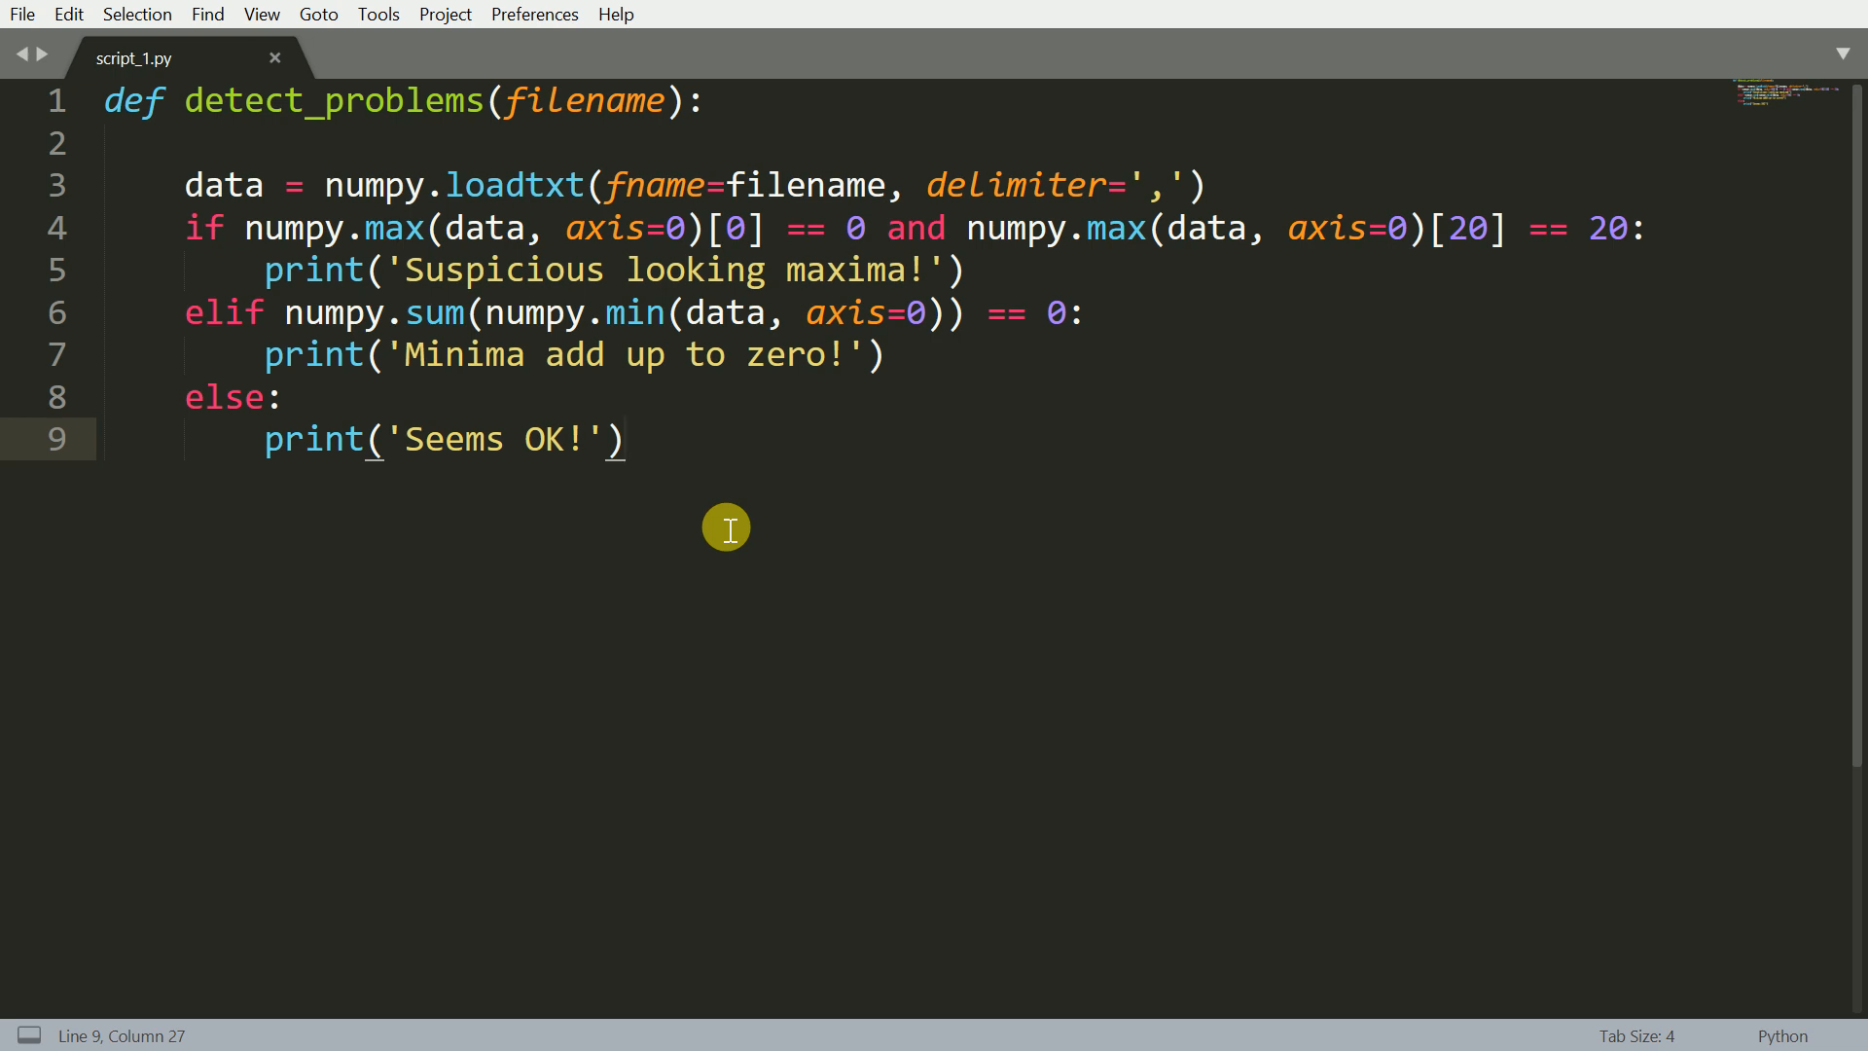
View script_1.py's detect_problems function, which has no docstring yet
click(624, 440)
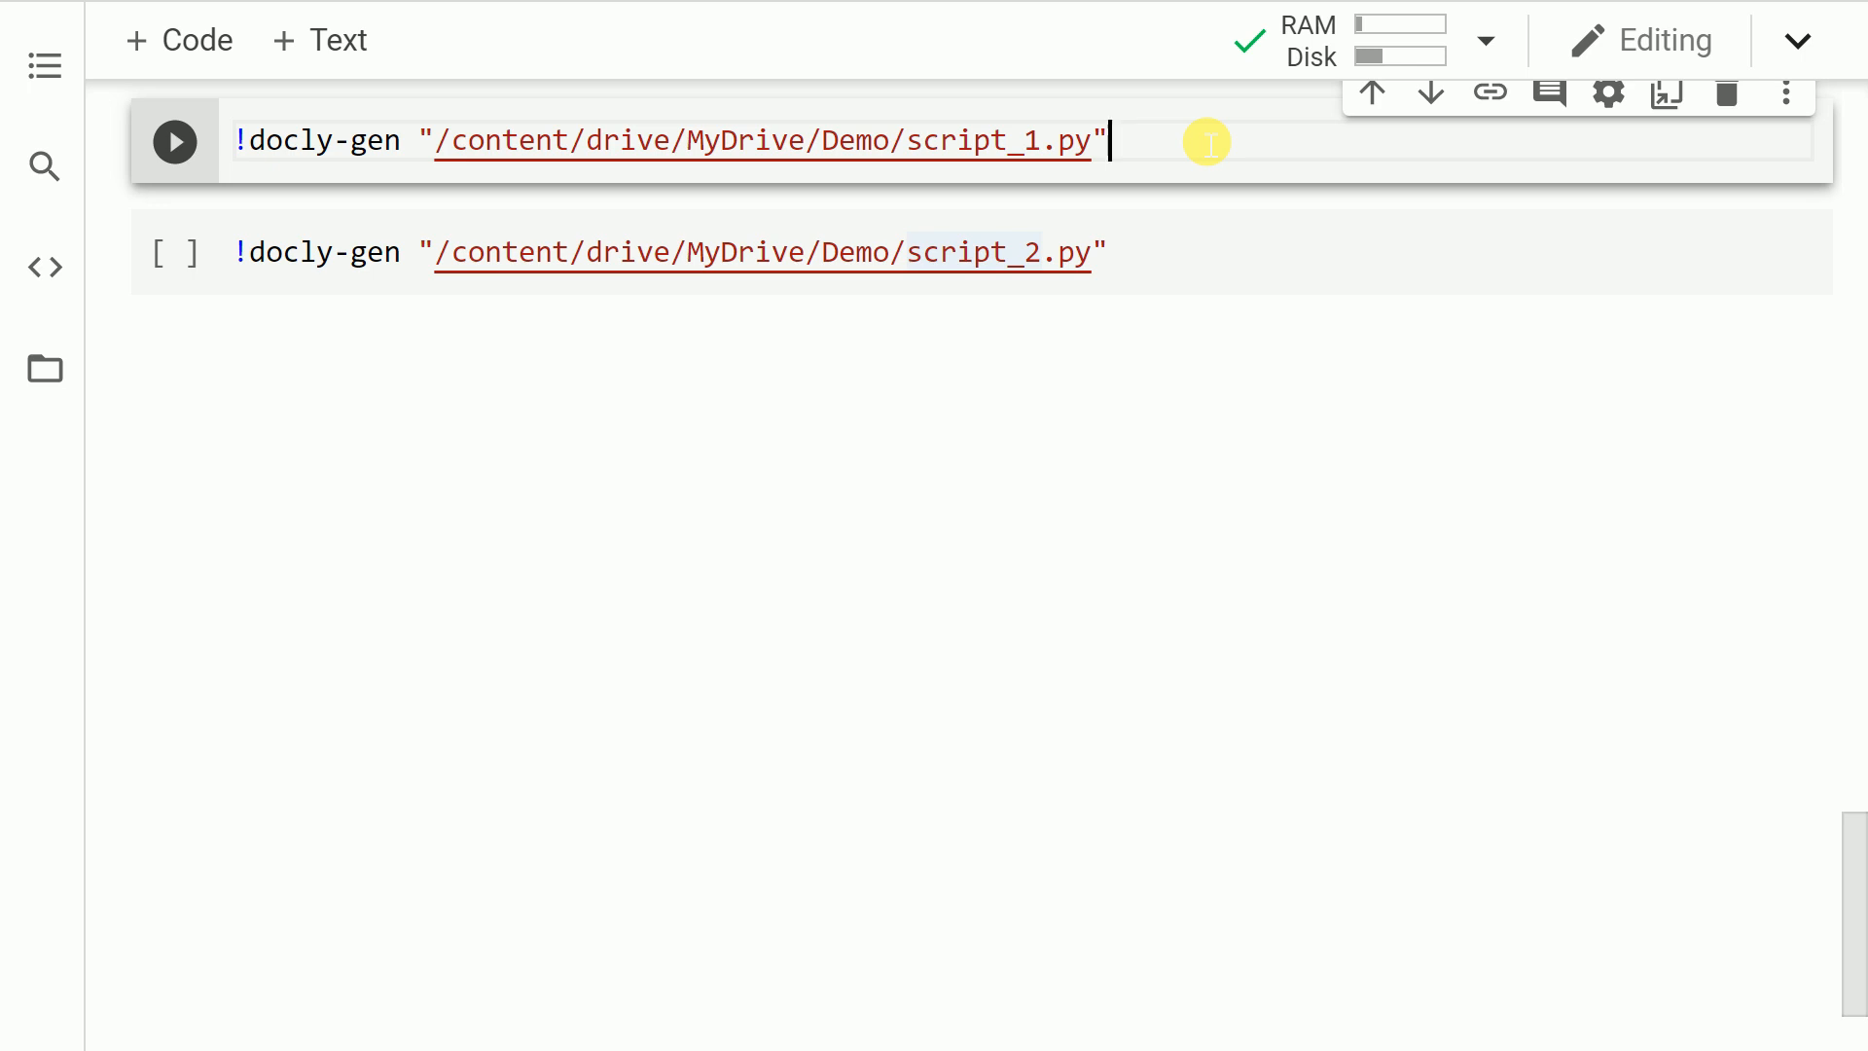
Run !docly-gen script_1.py and let the engine load until it asks to show suggestions
click(173, 140)
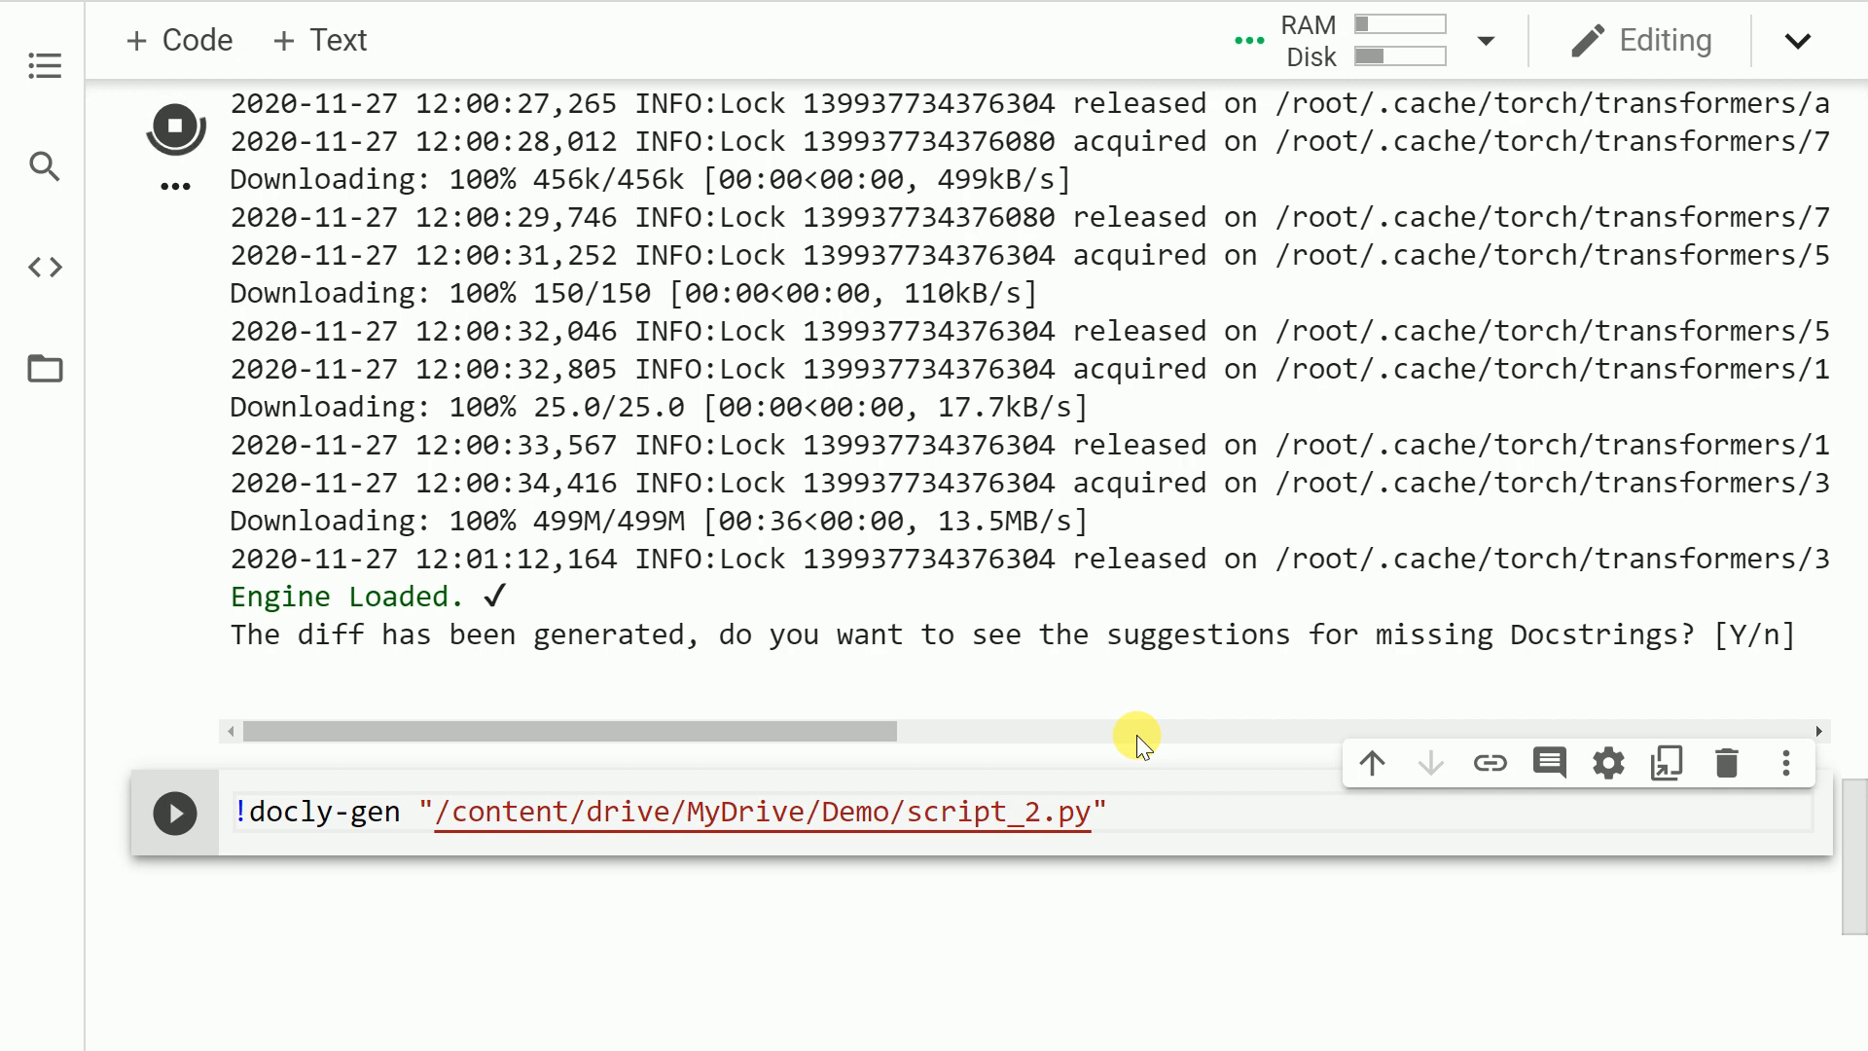
Answer Y to view the detect_problems docstring suggestion and Y to apply it to script_1.py
text(Y)
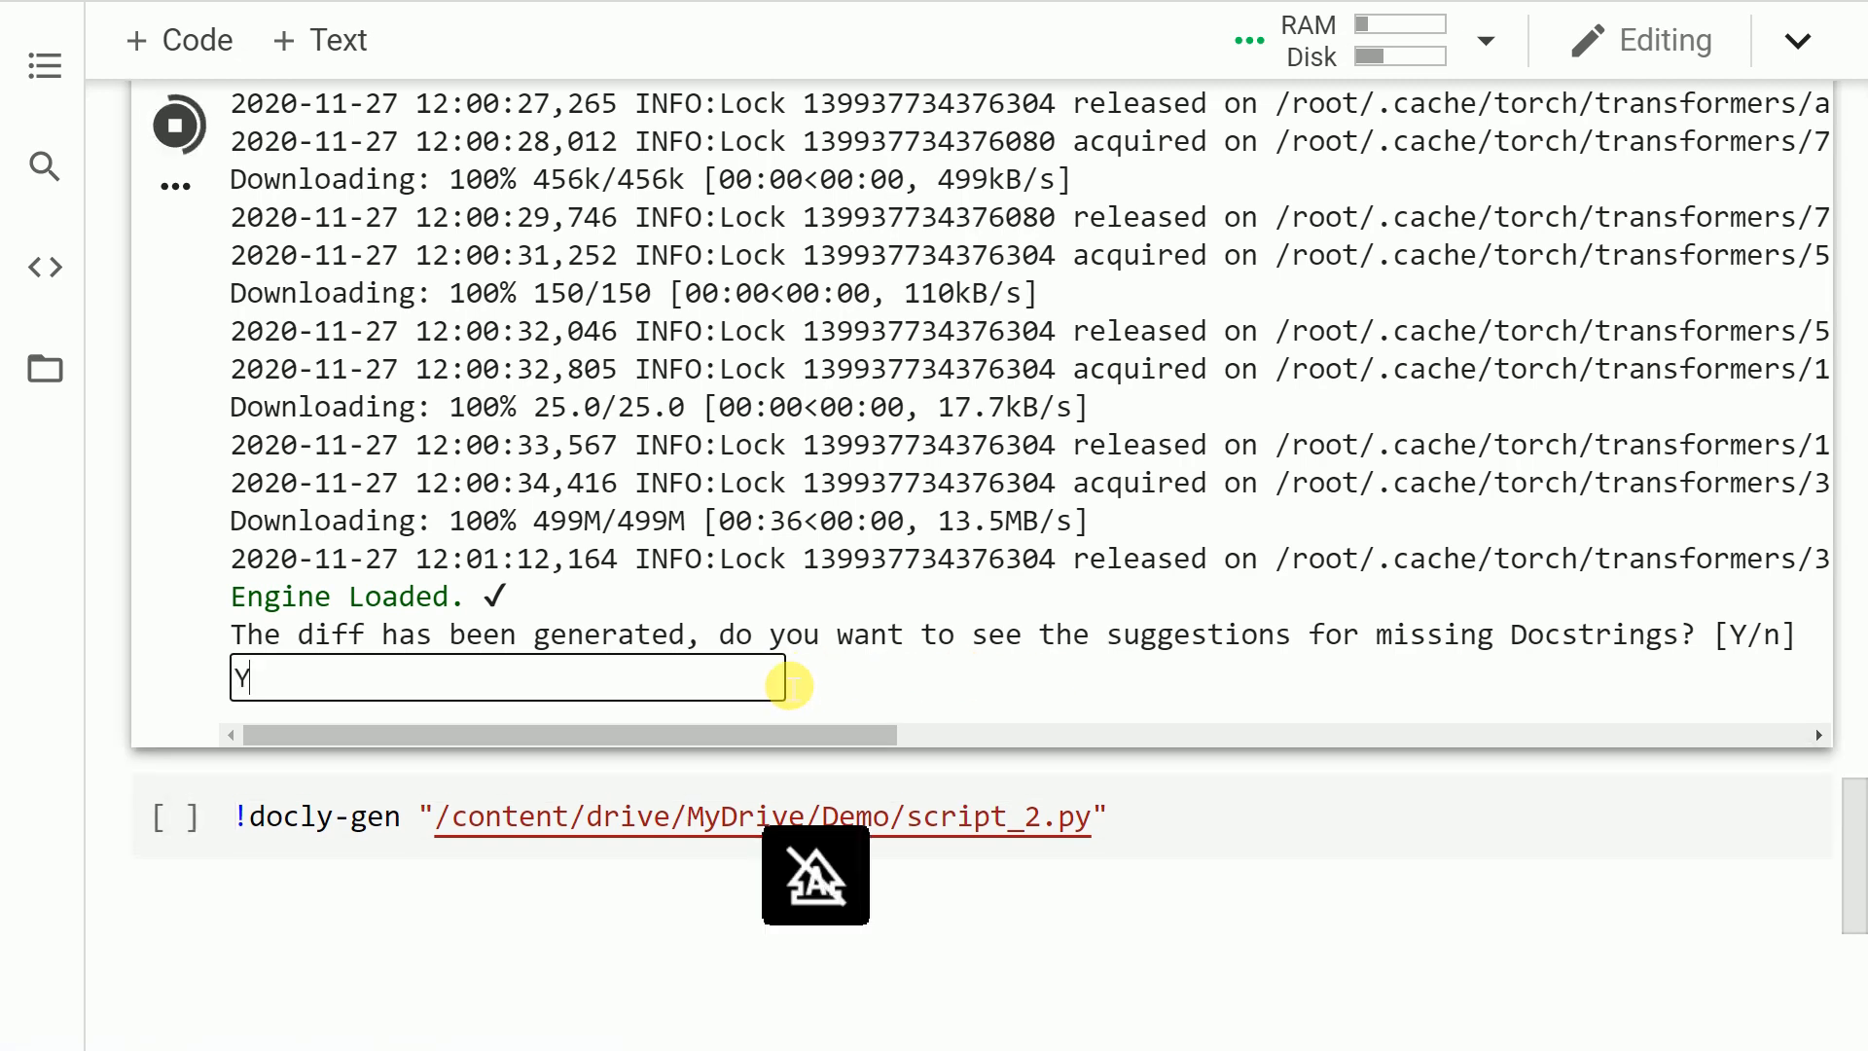
key(enter)
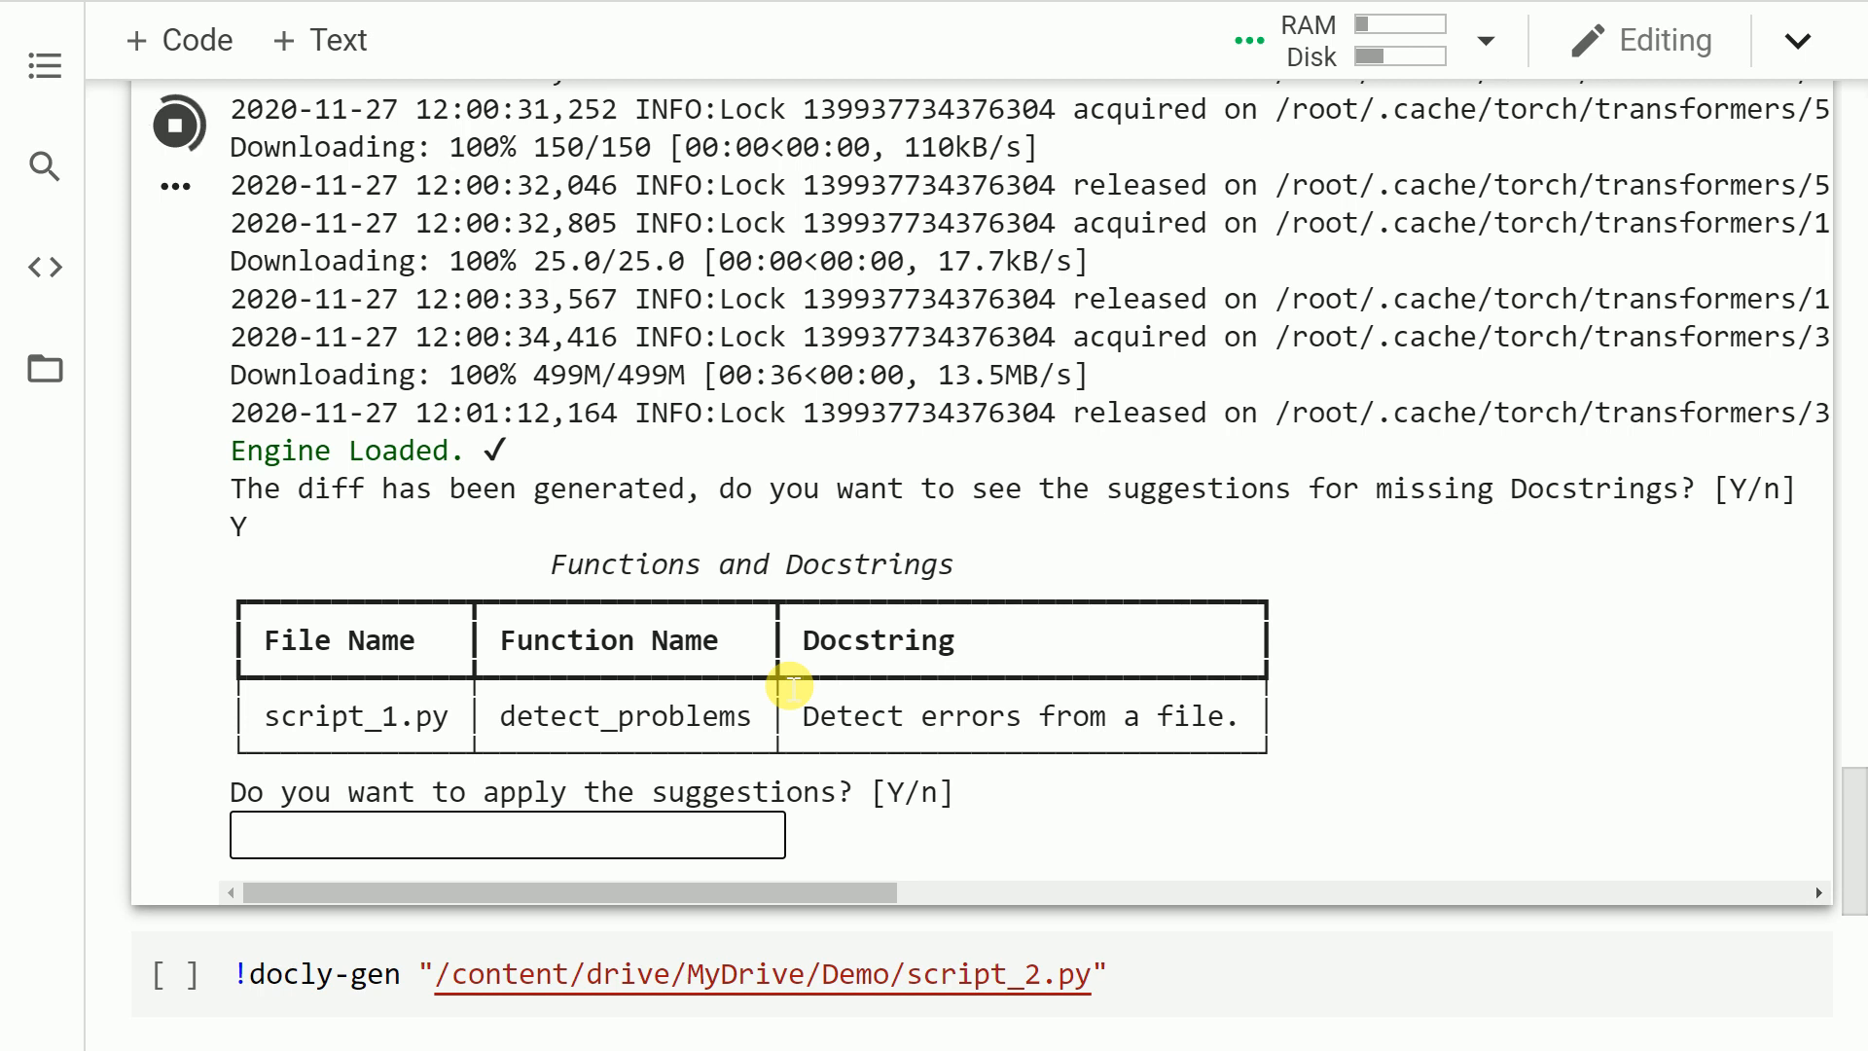
click(506, 834)
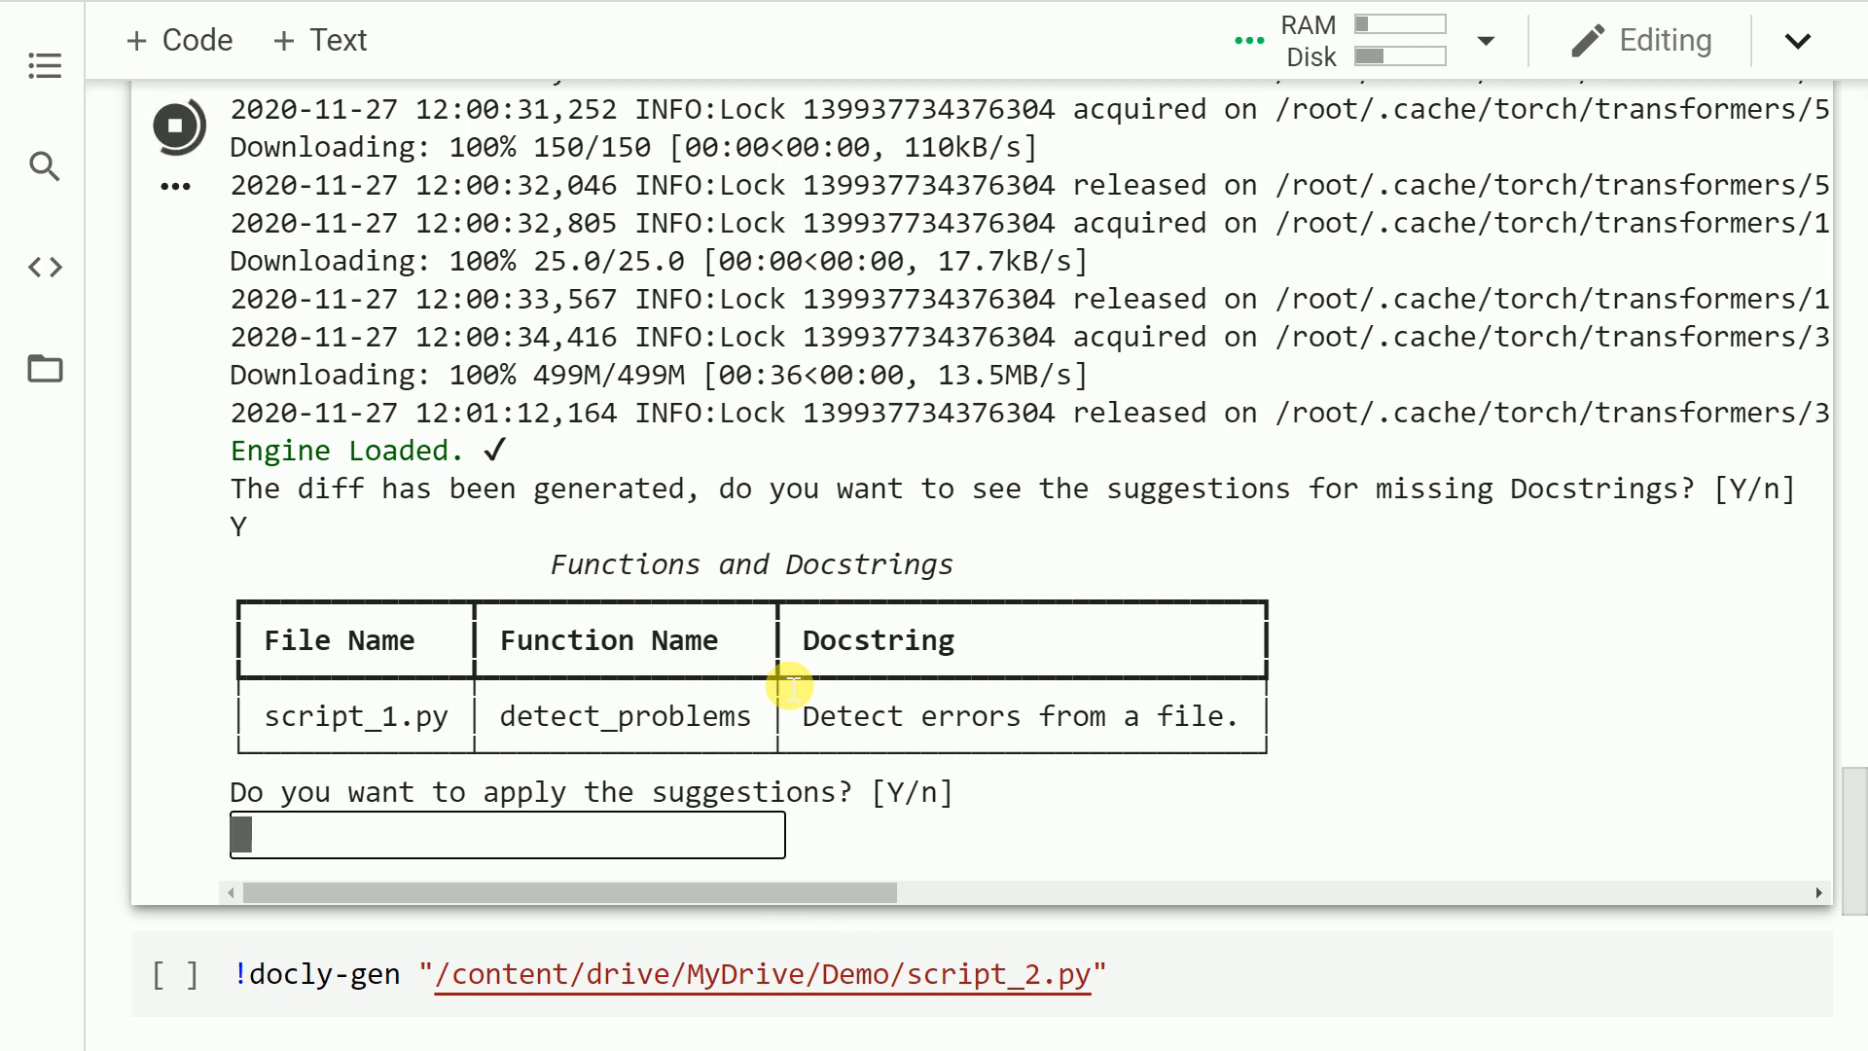
text(Y)
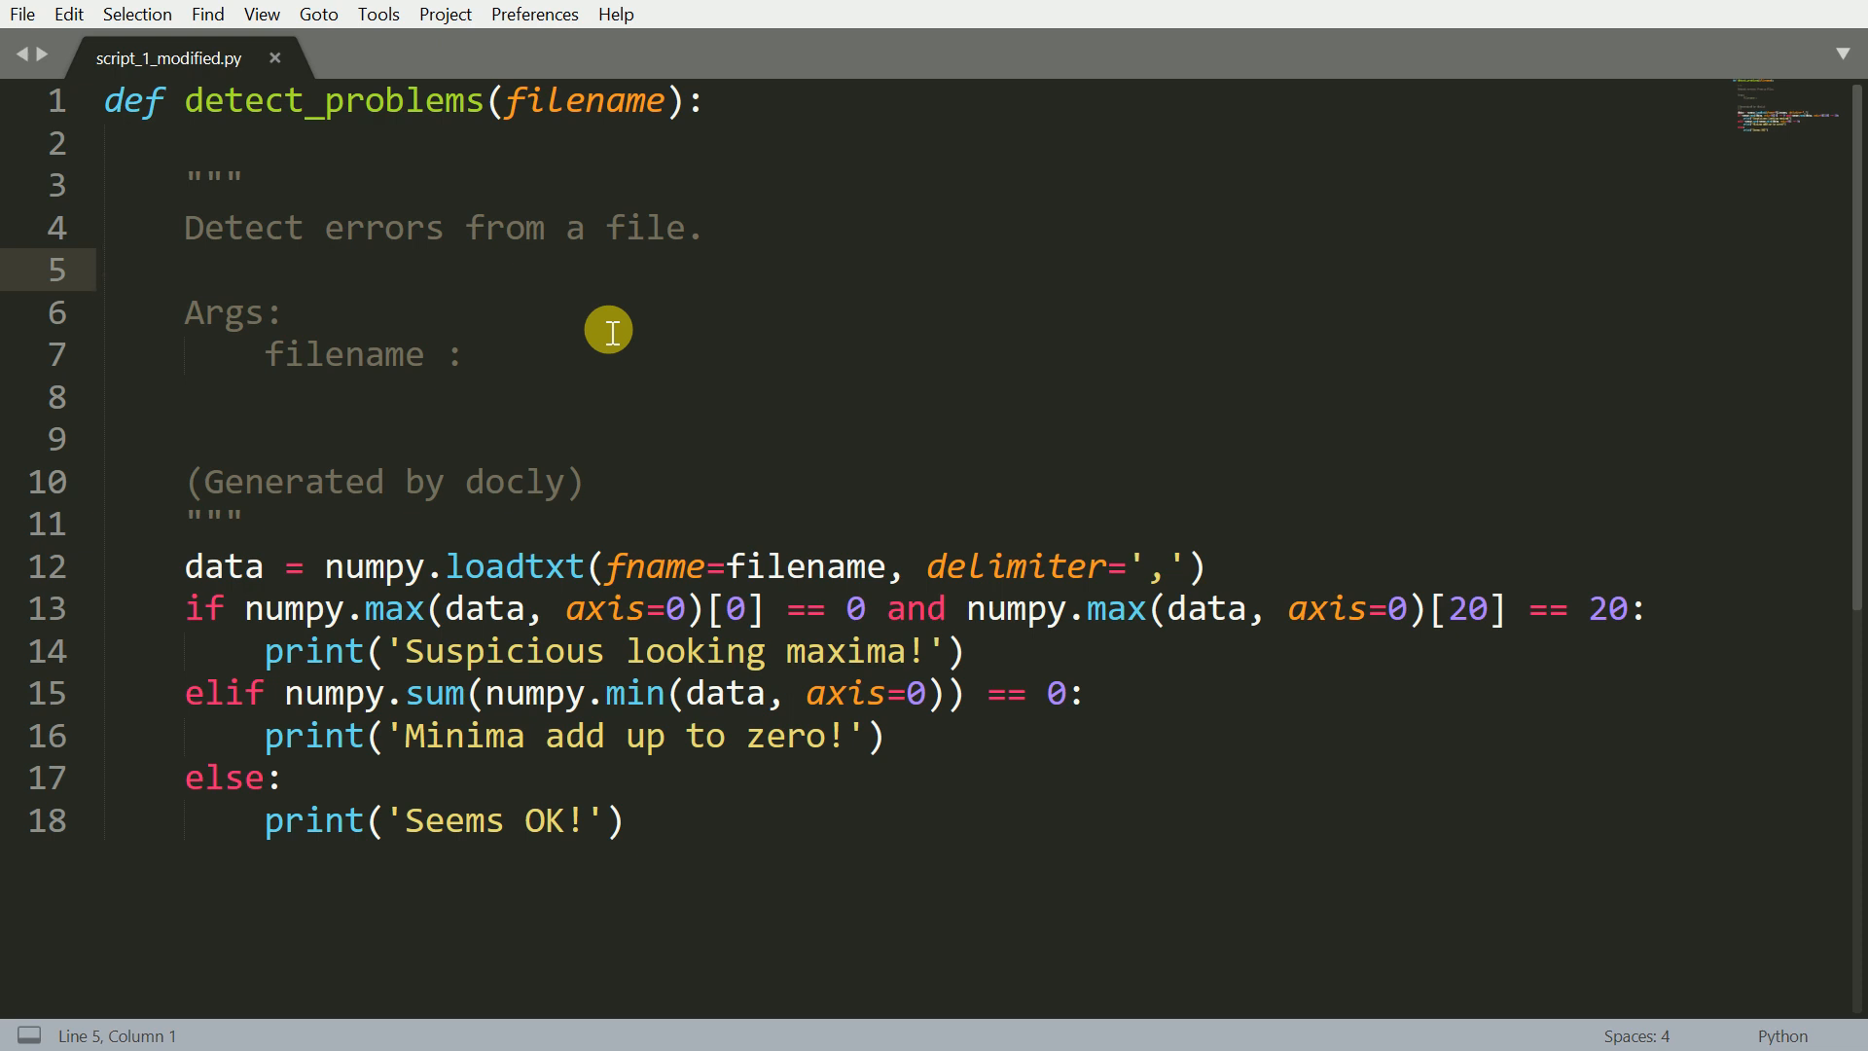
Select the generated detect_problems docstring text in script_1_modified.py, then deselect its Args lines
click(196, 226)
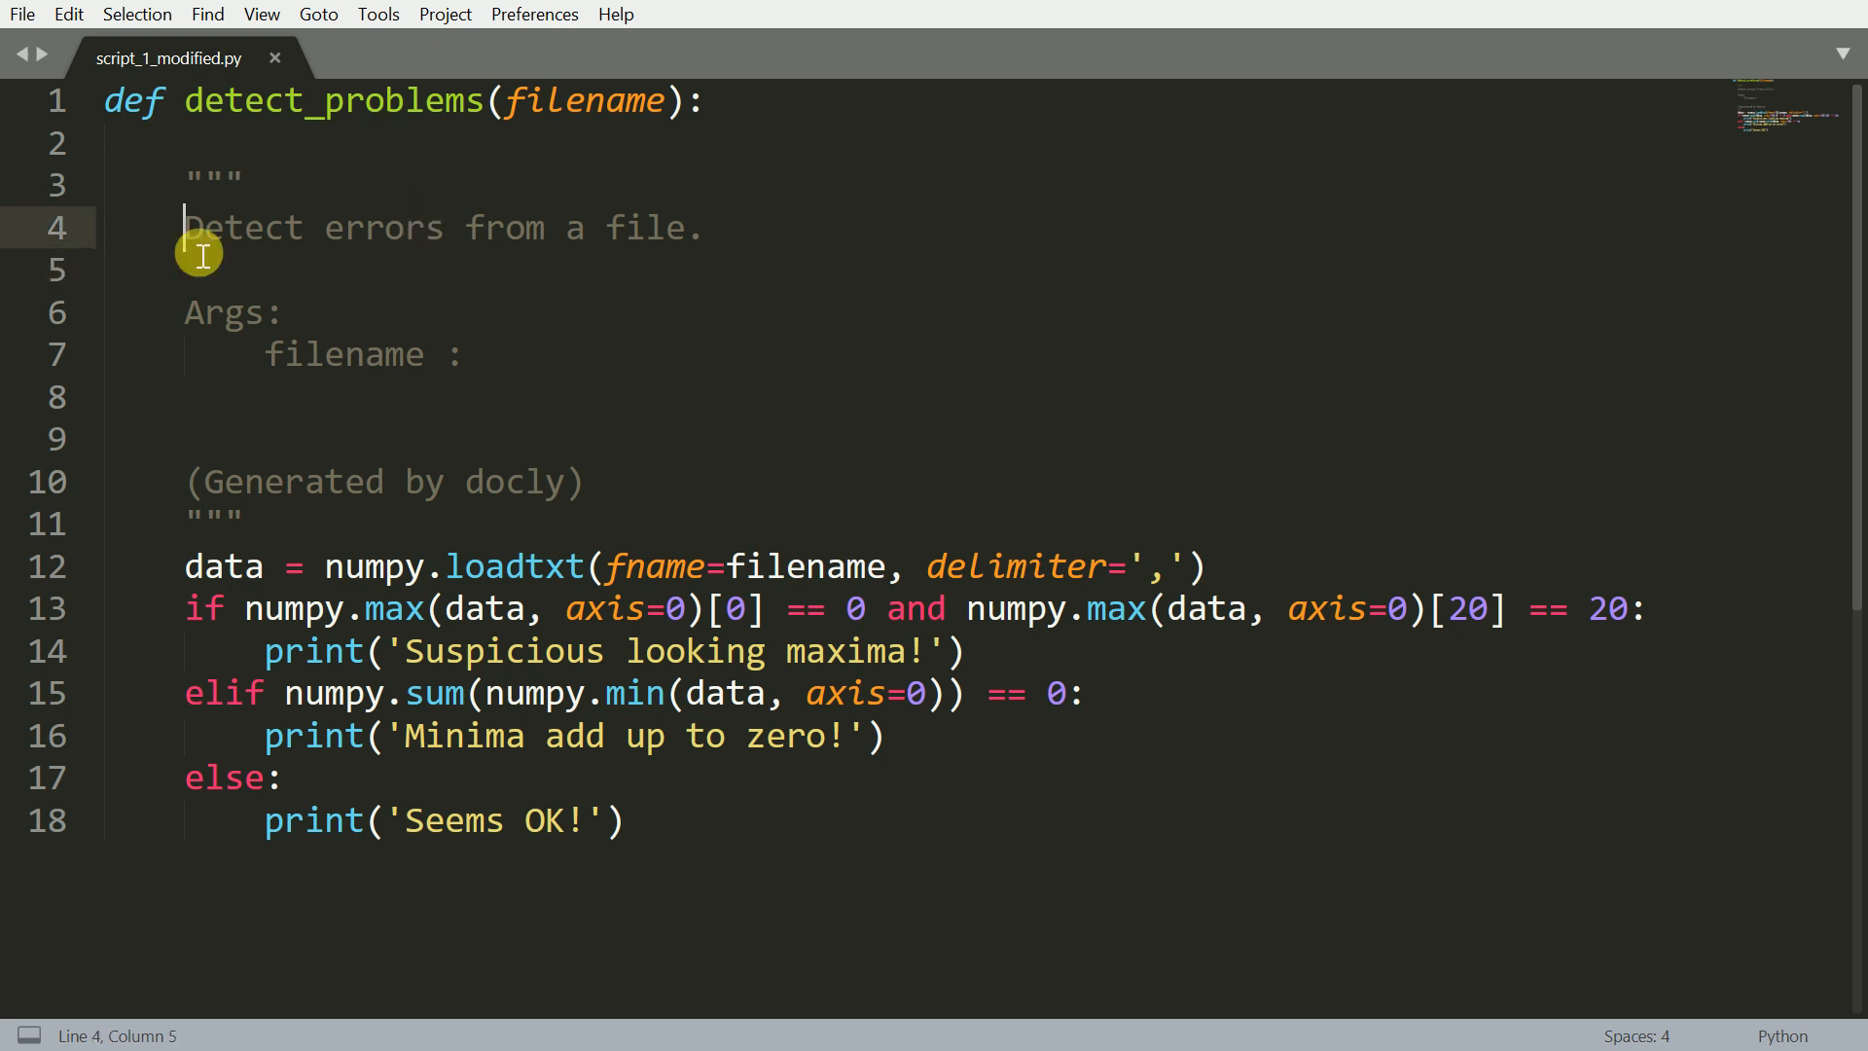
drag(185, 228, 673, 227)
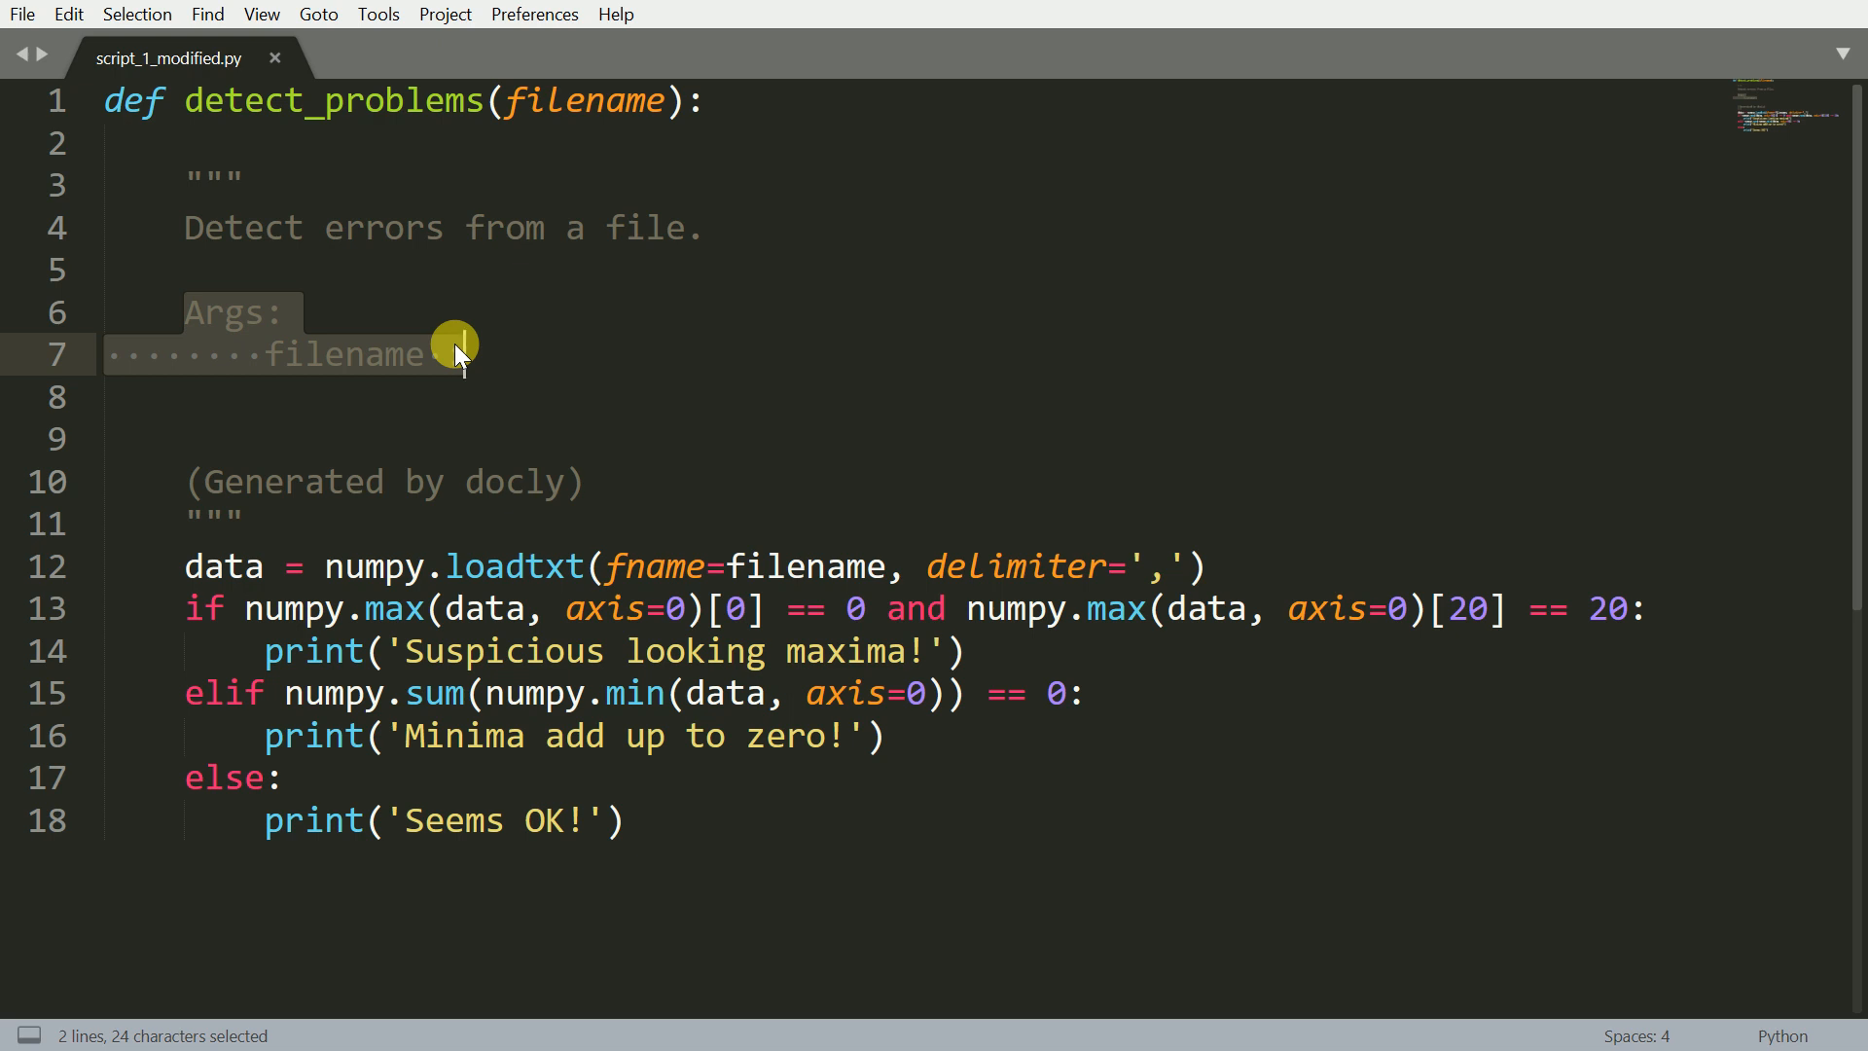
click(379, 438)
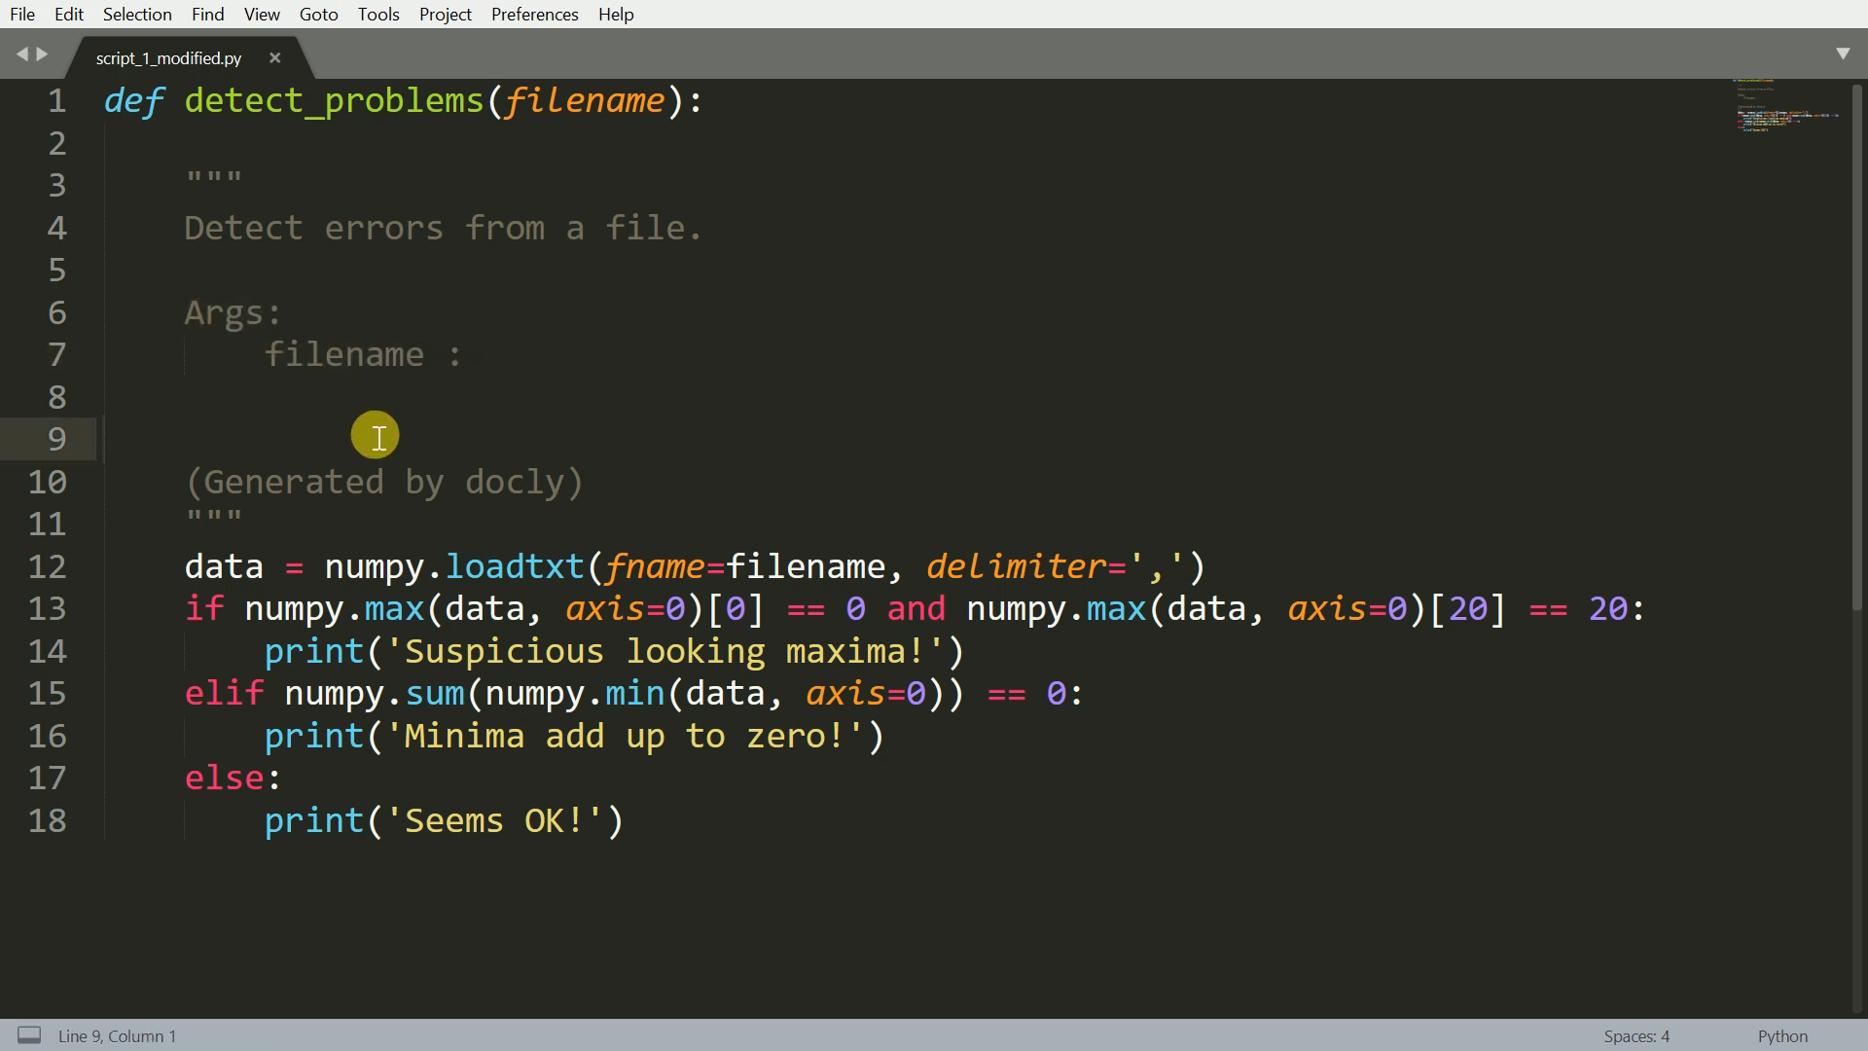
mouse_move(219, 481)
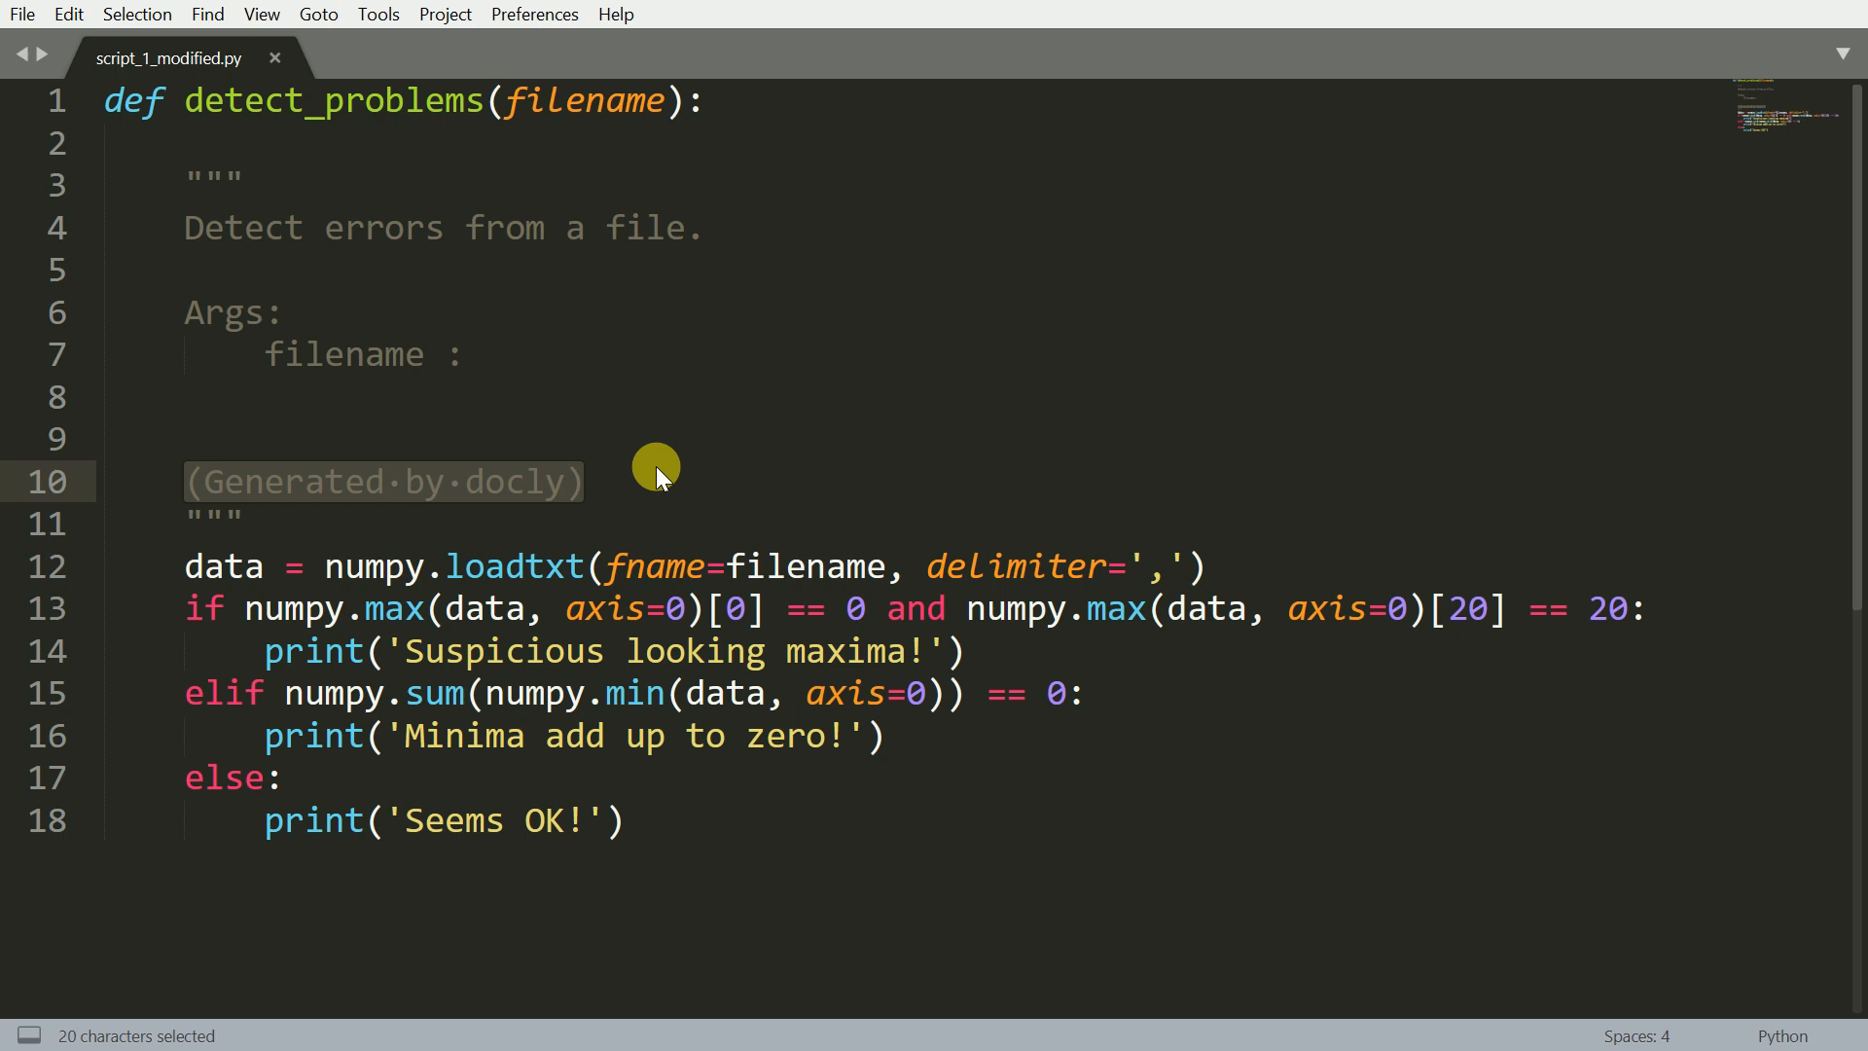
Mark the '(Generated by docly)' note and move to its end
click(582, 480)
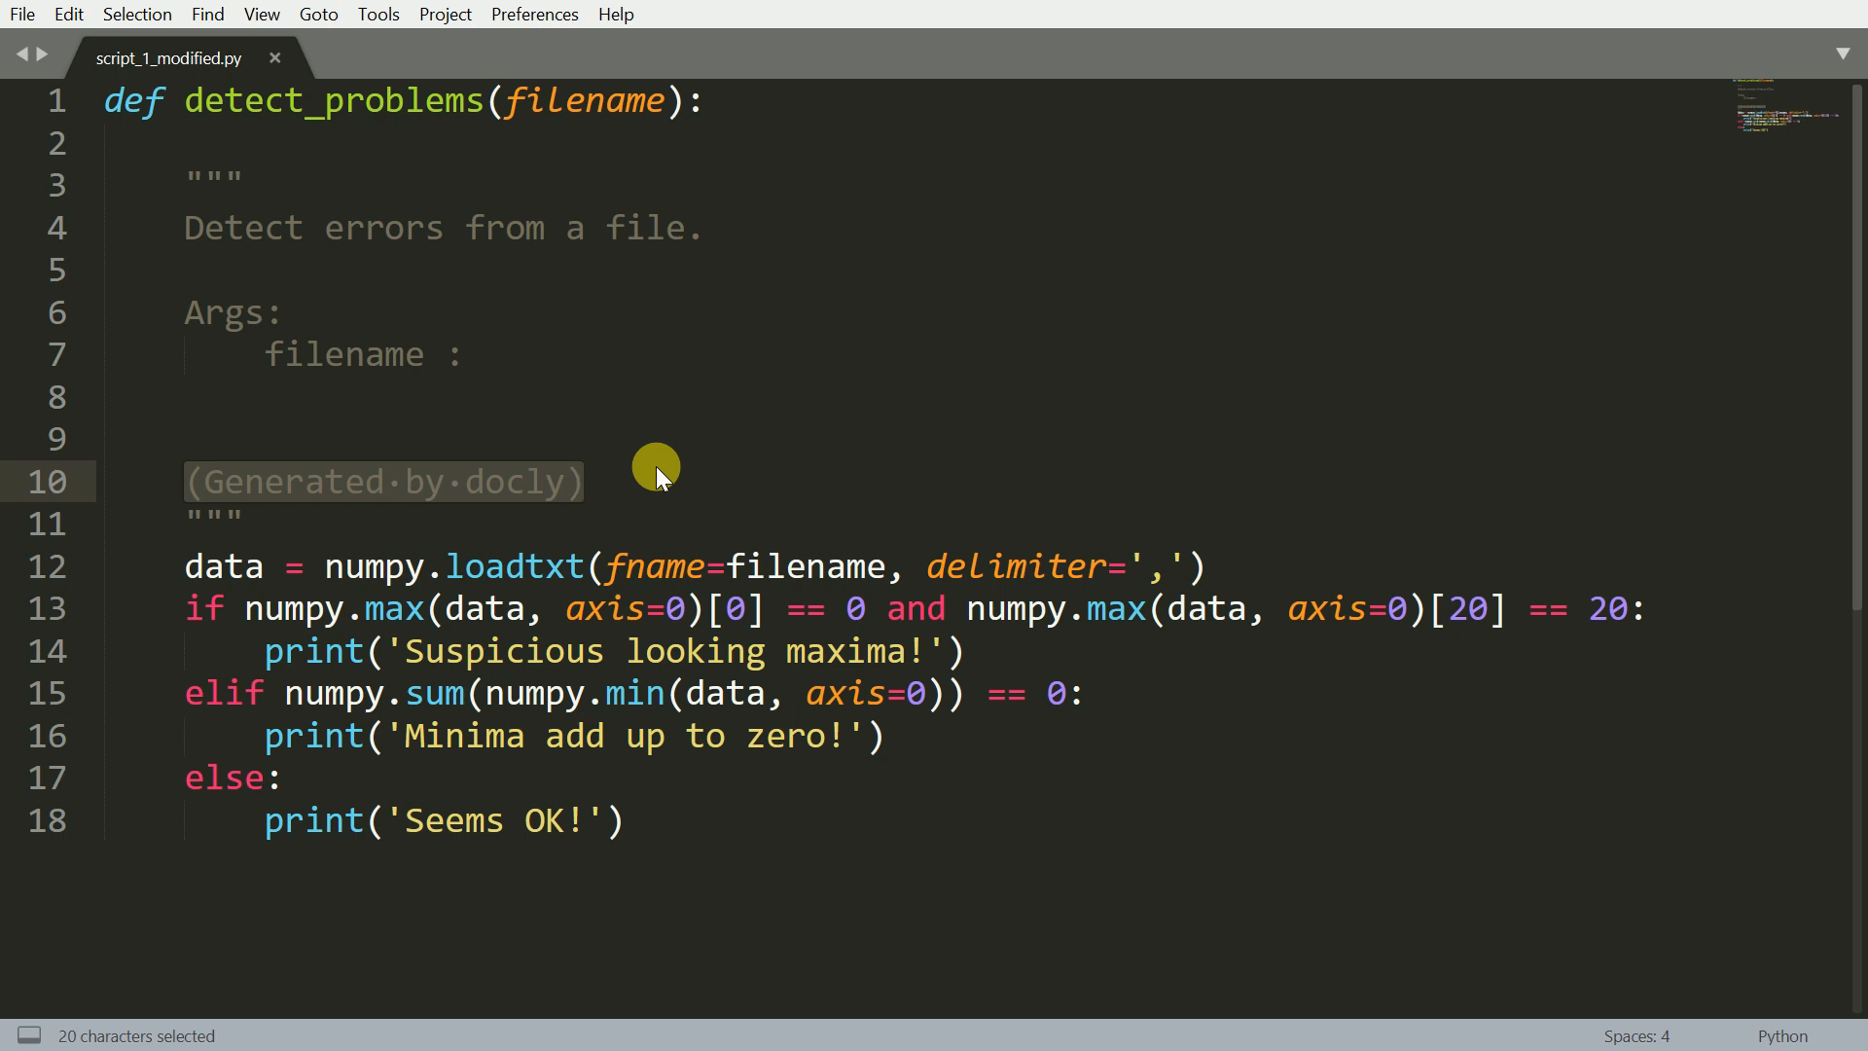
click(582, 480)
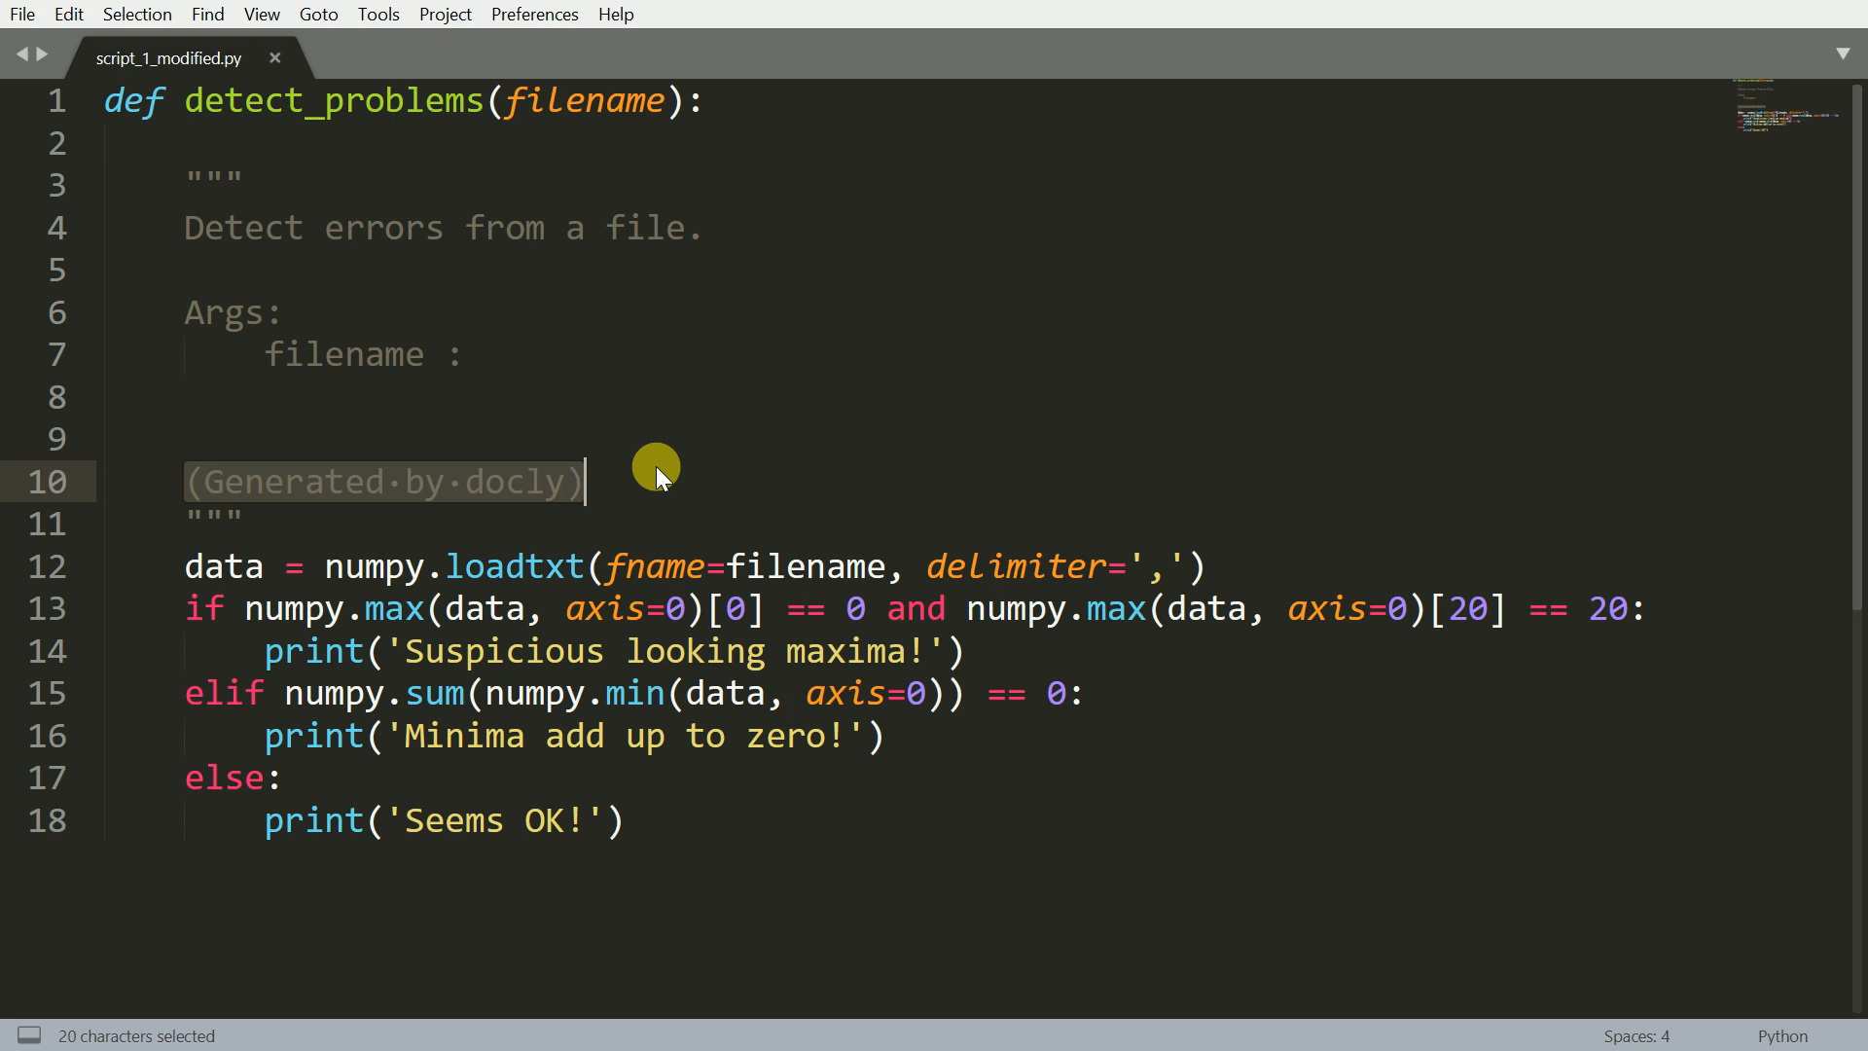
click(135, 57)
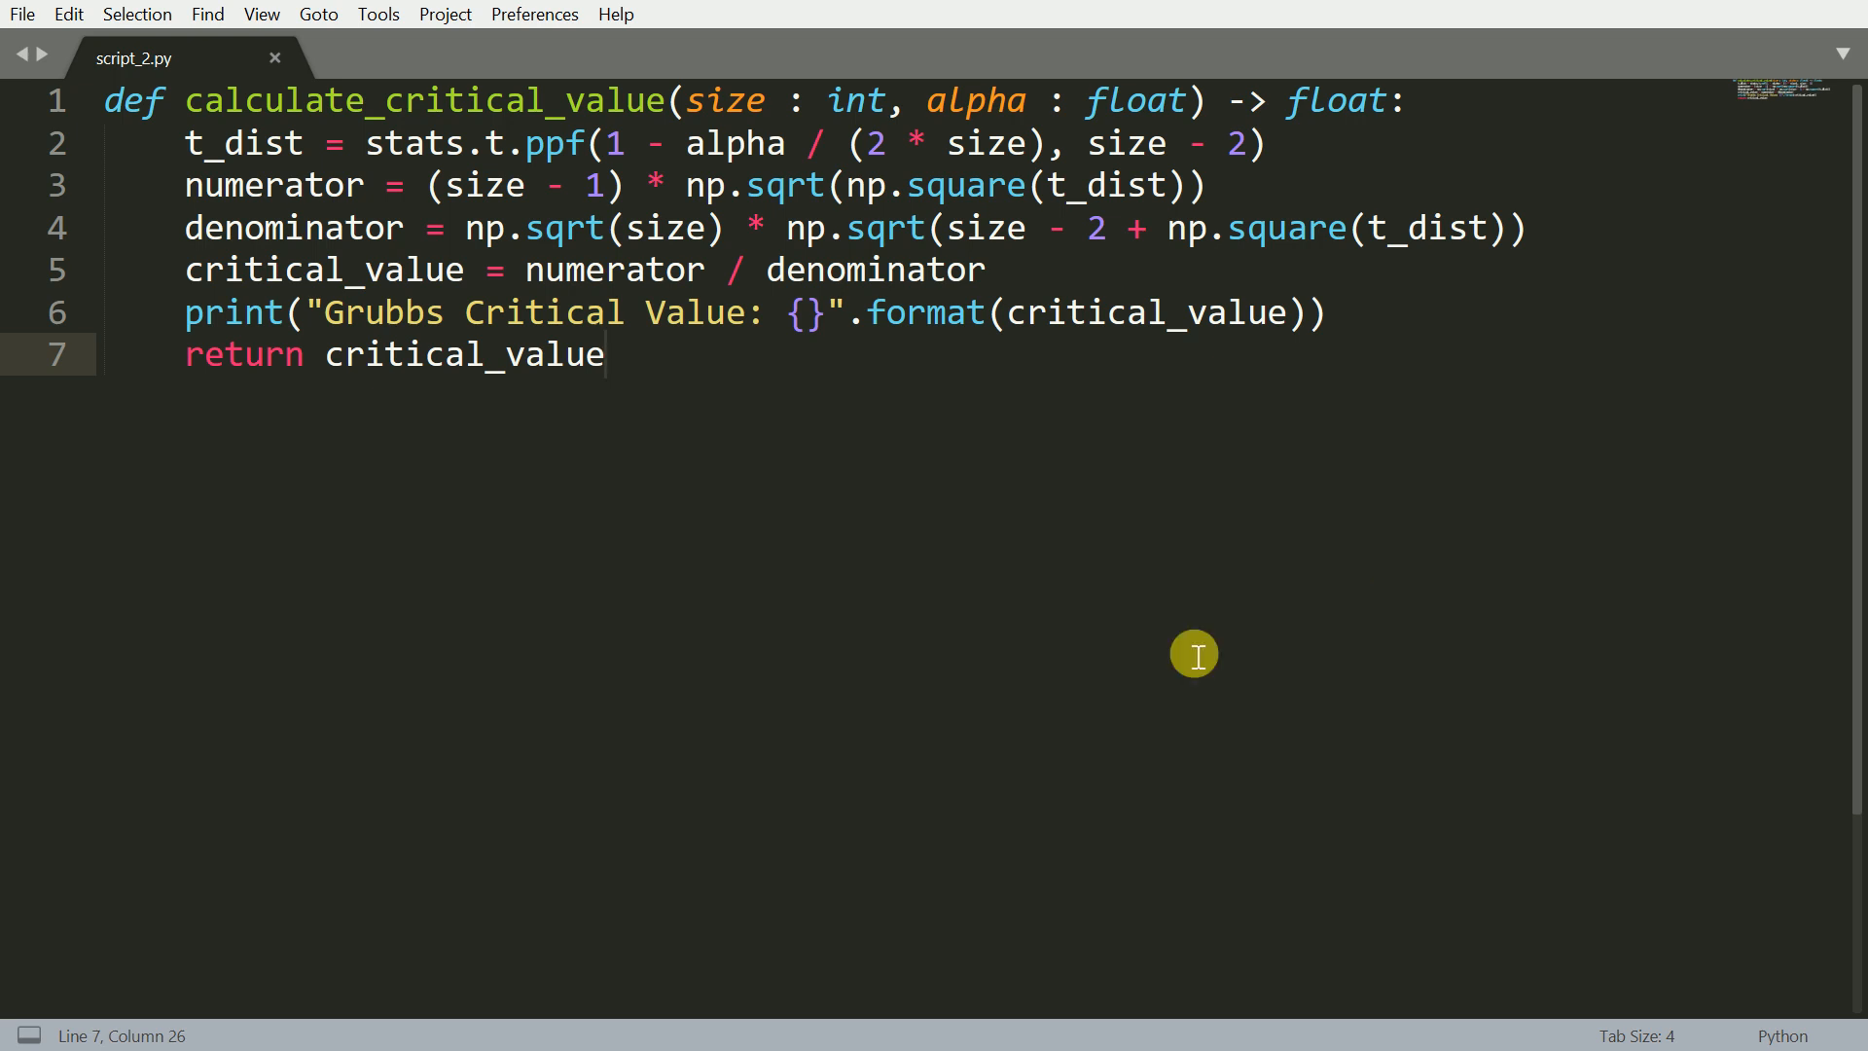
mouse_move(817, 12)
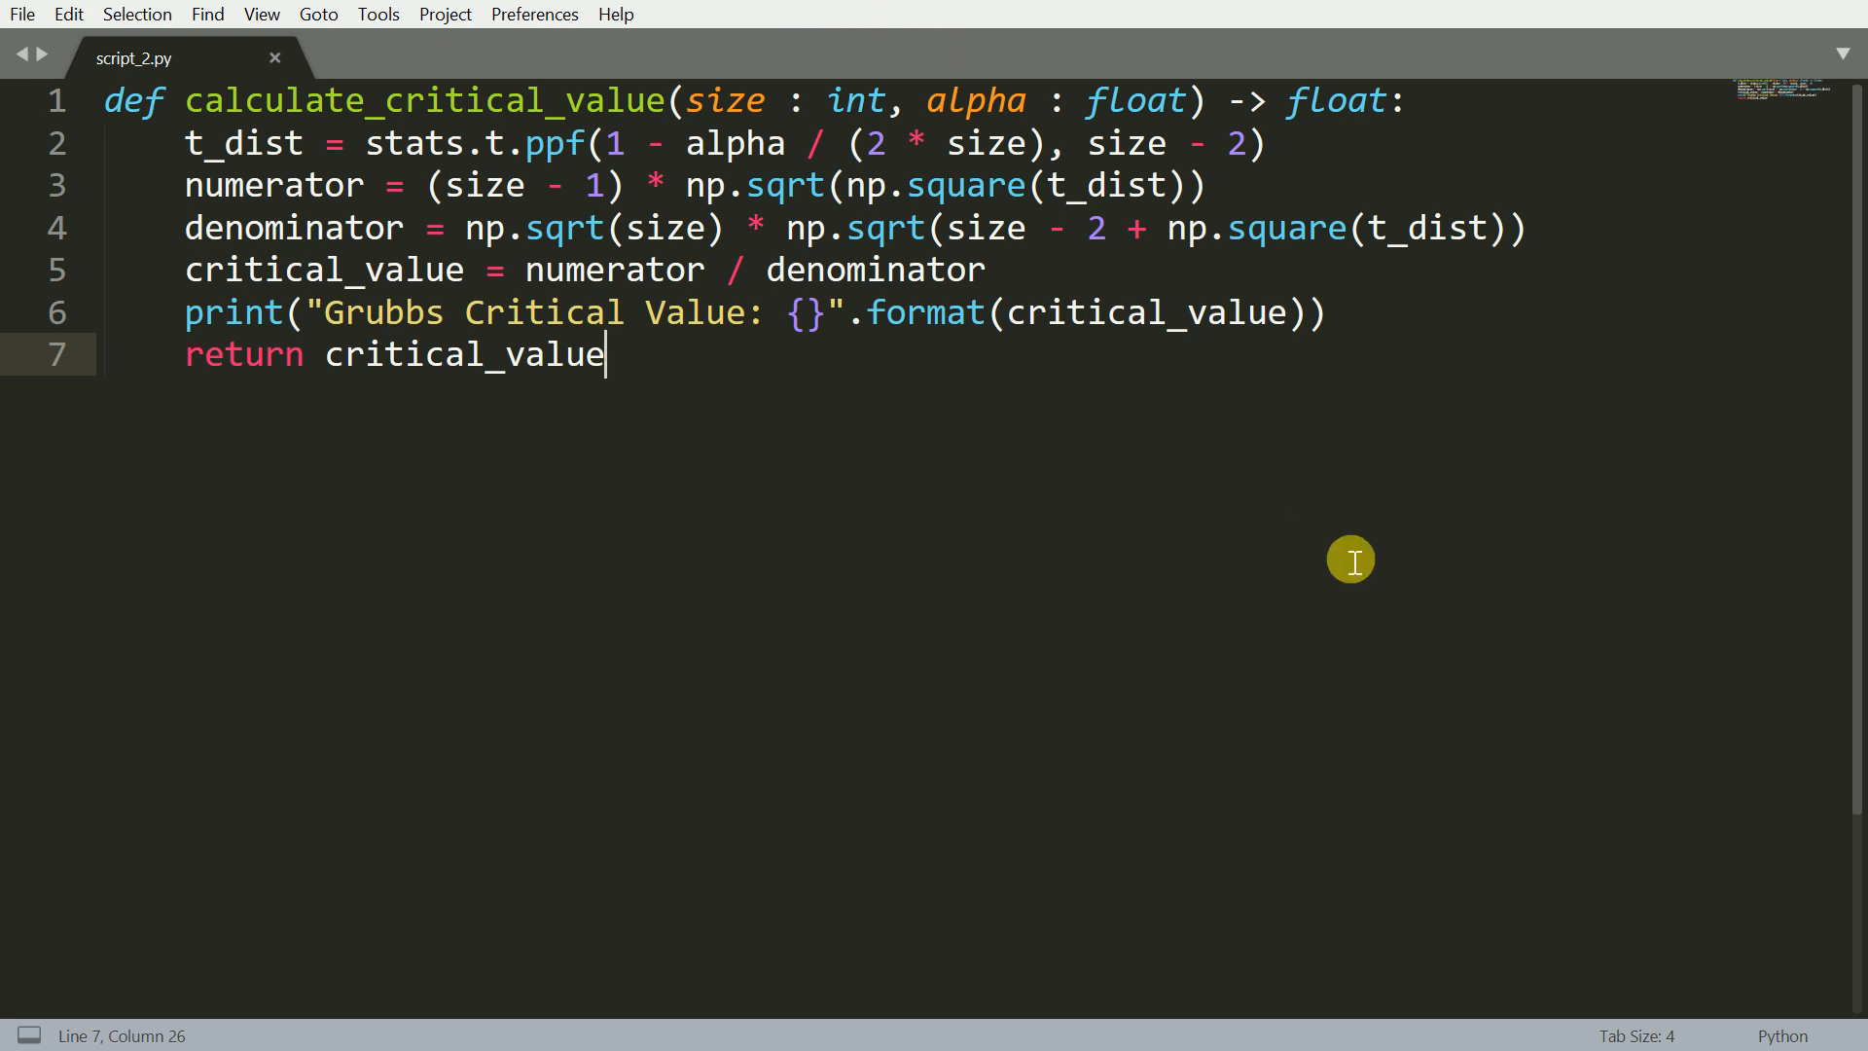
mouse_move(1192, 654)
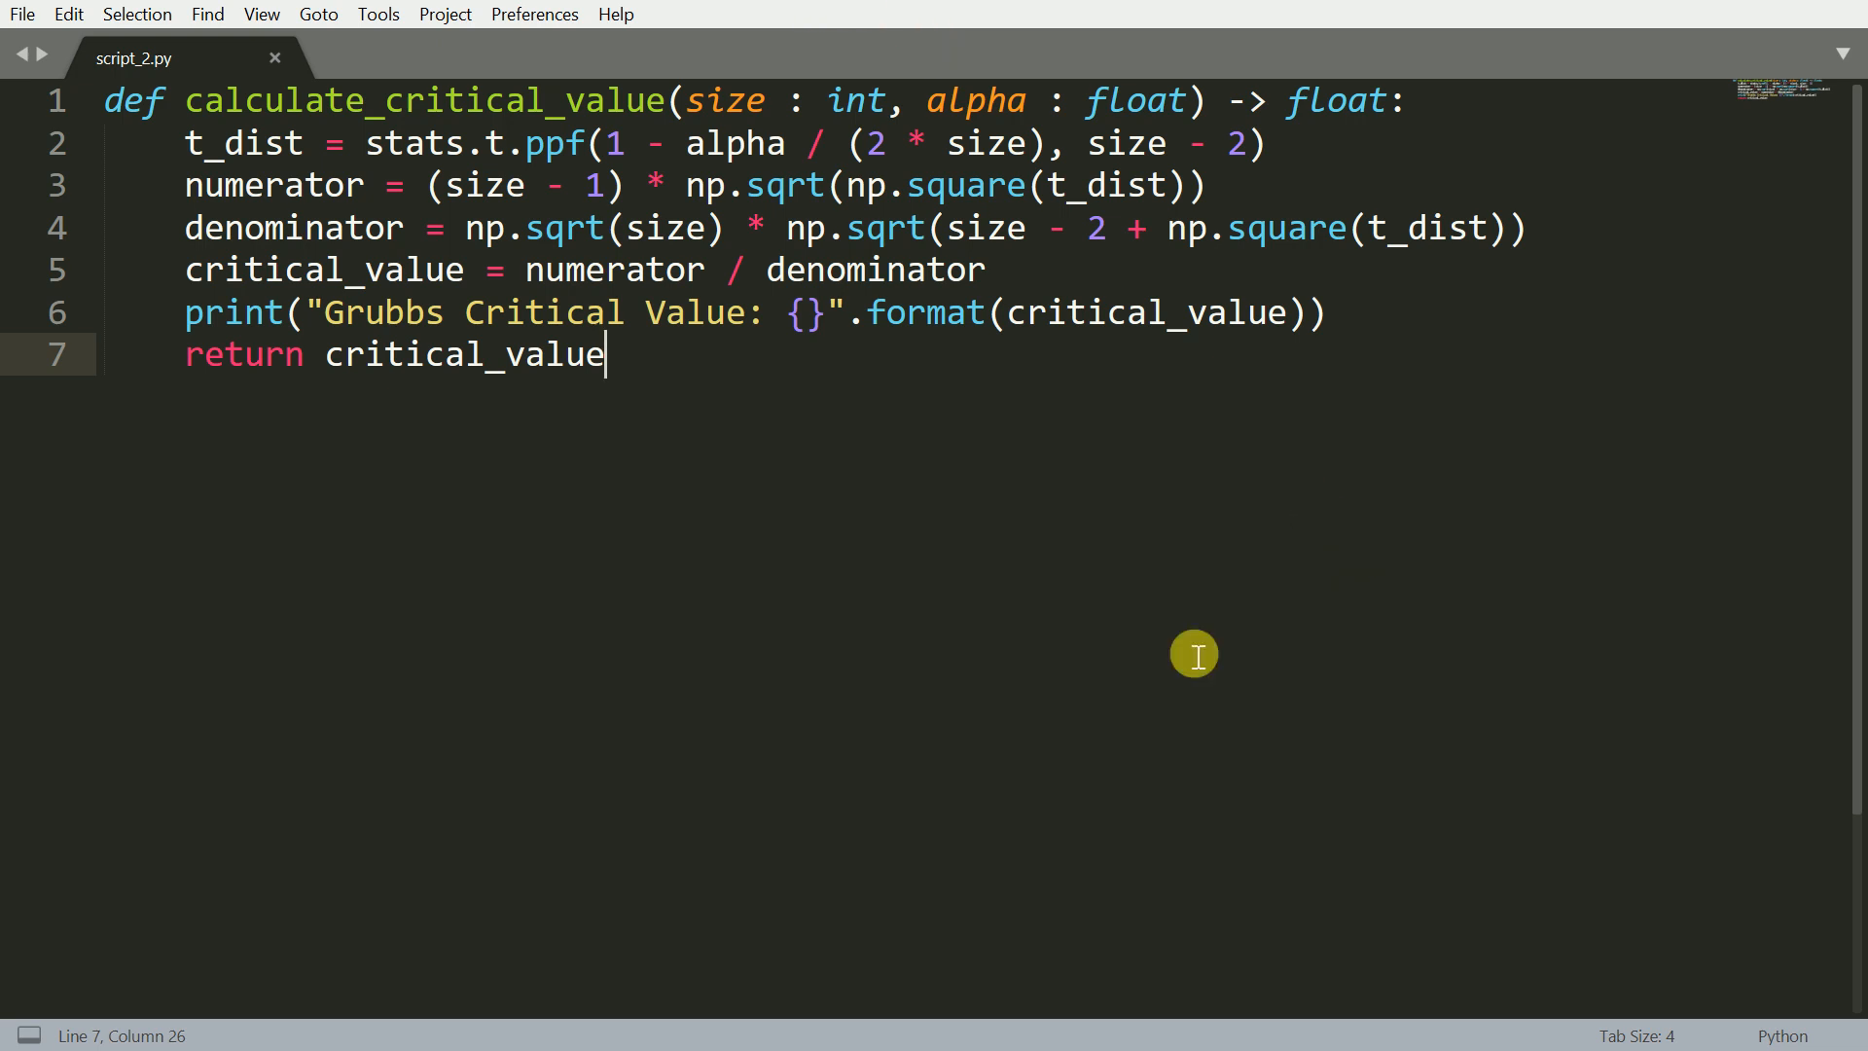
mouse_move(932, 50)
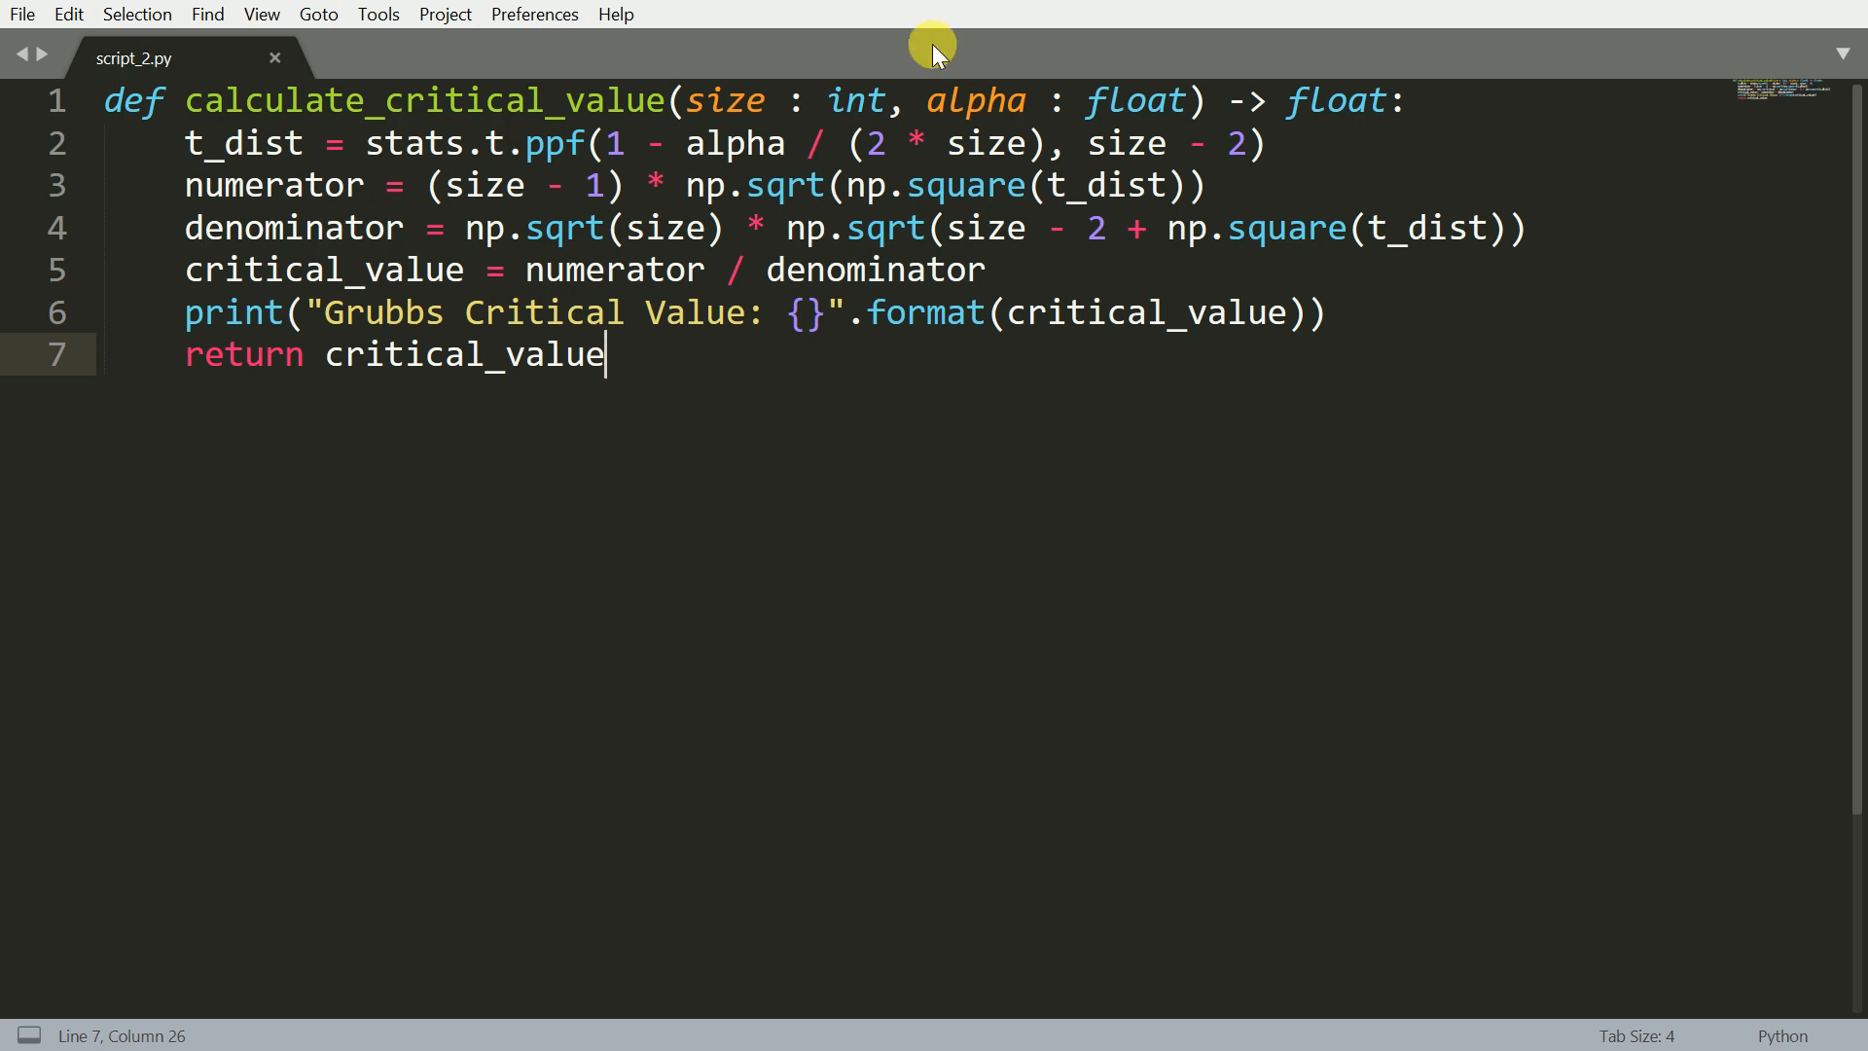
mouse_move(1350, 560)
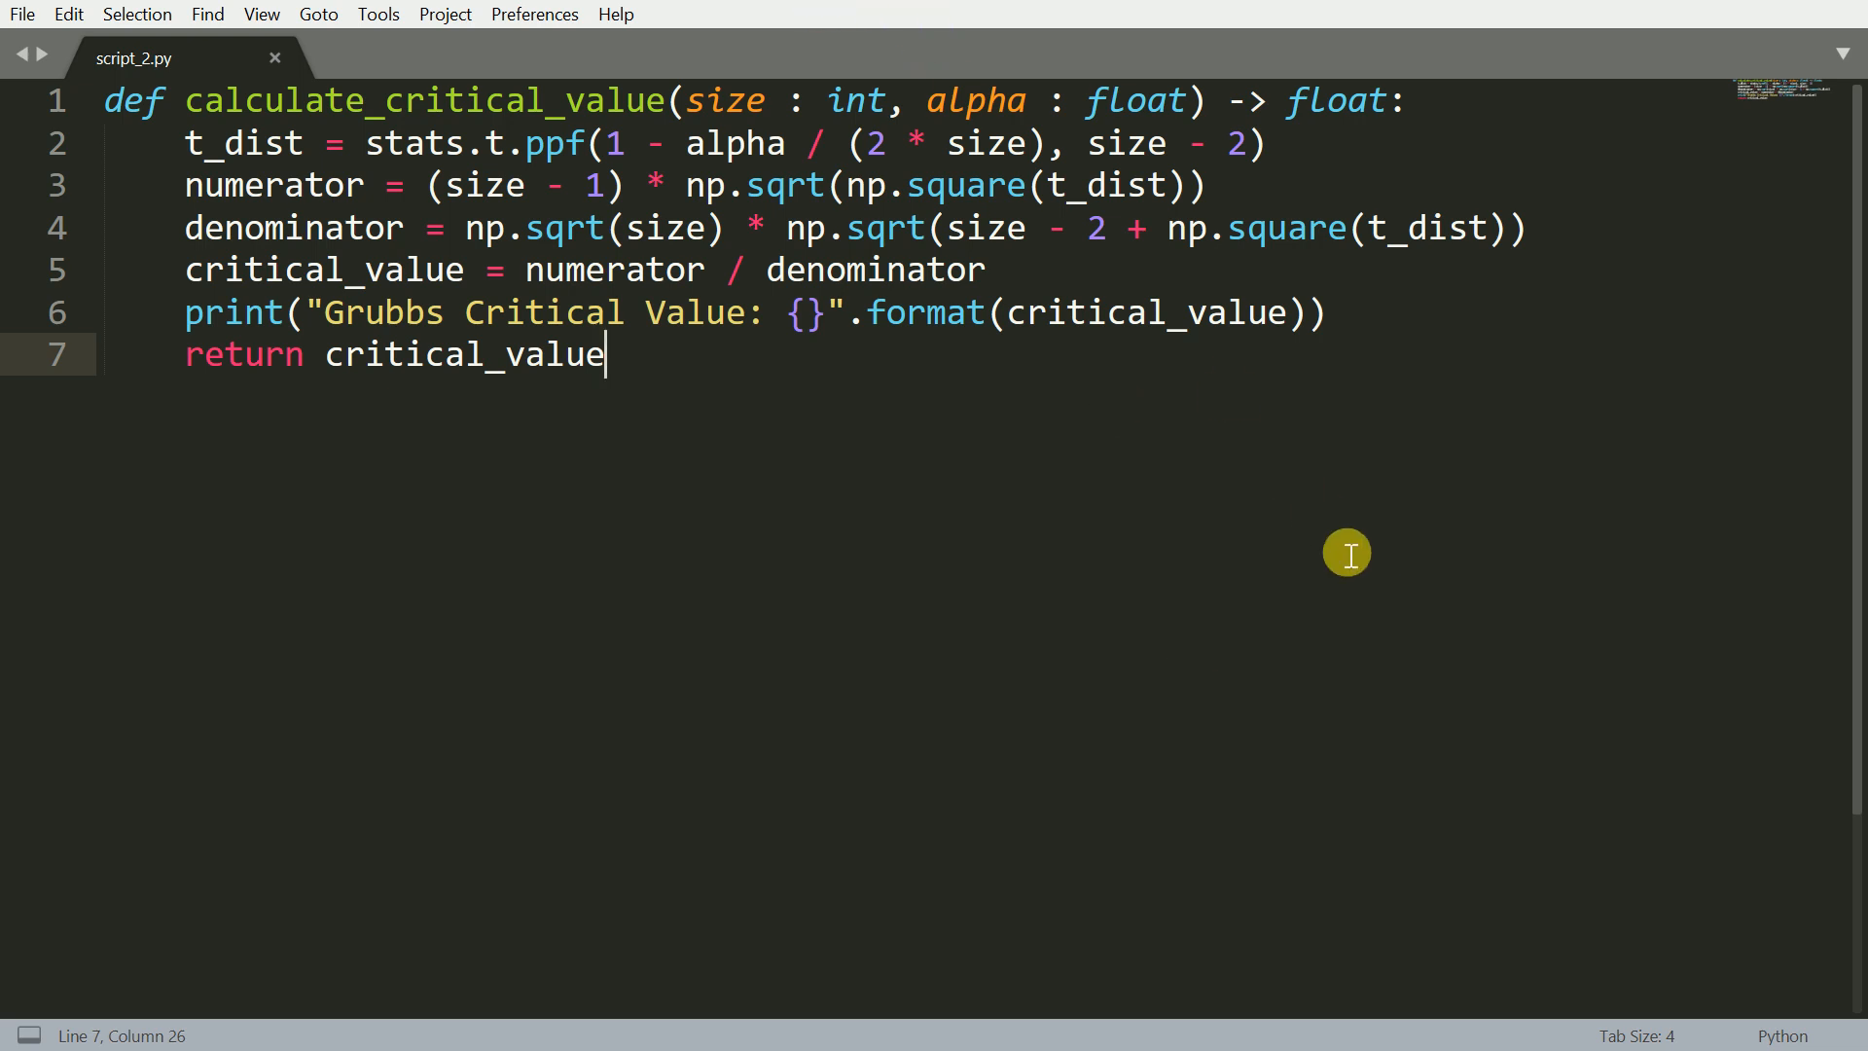
mouse_move(1348, 560)
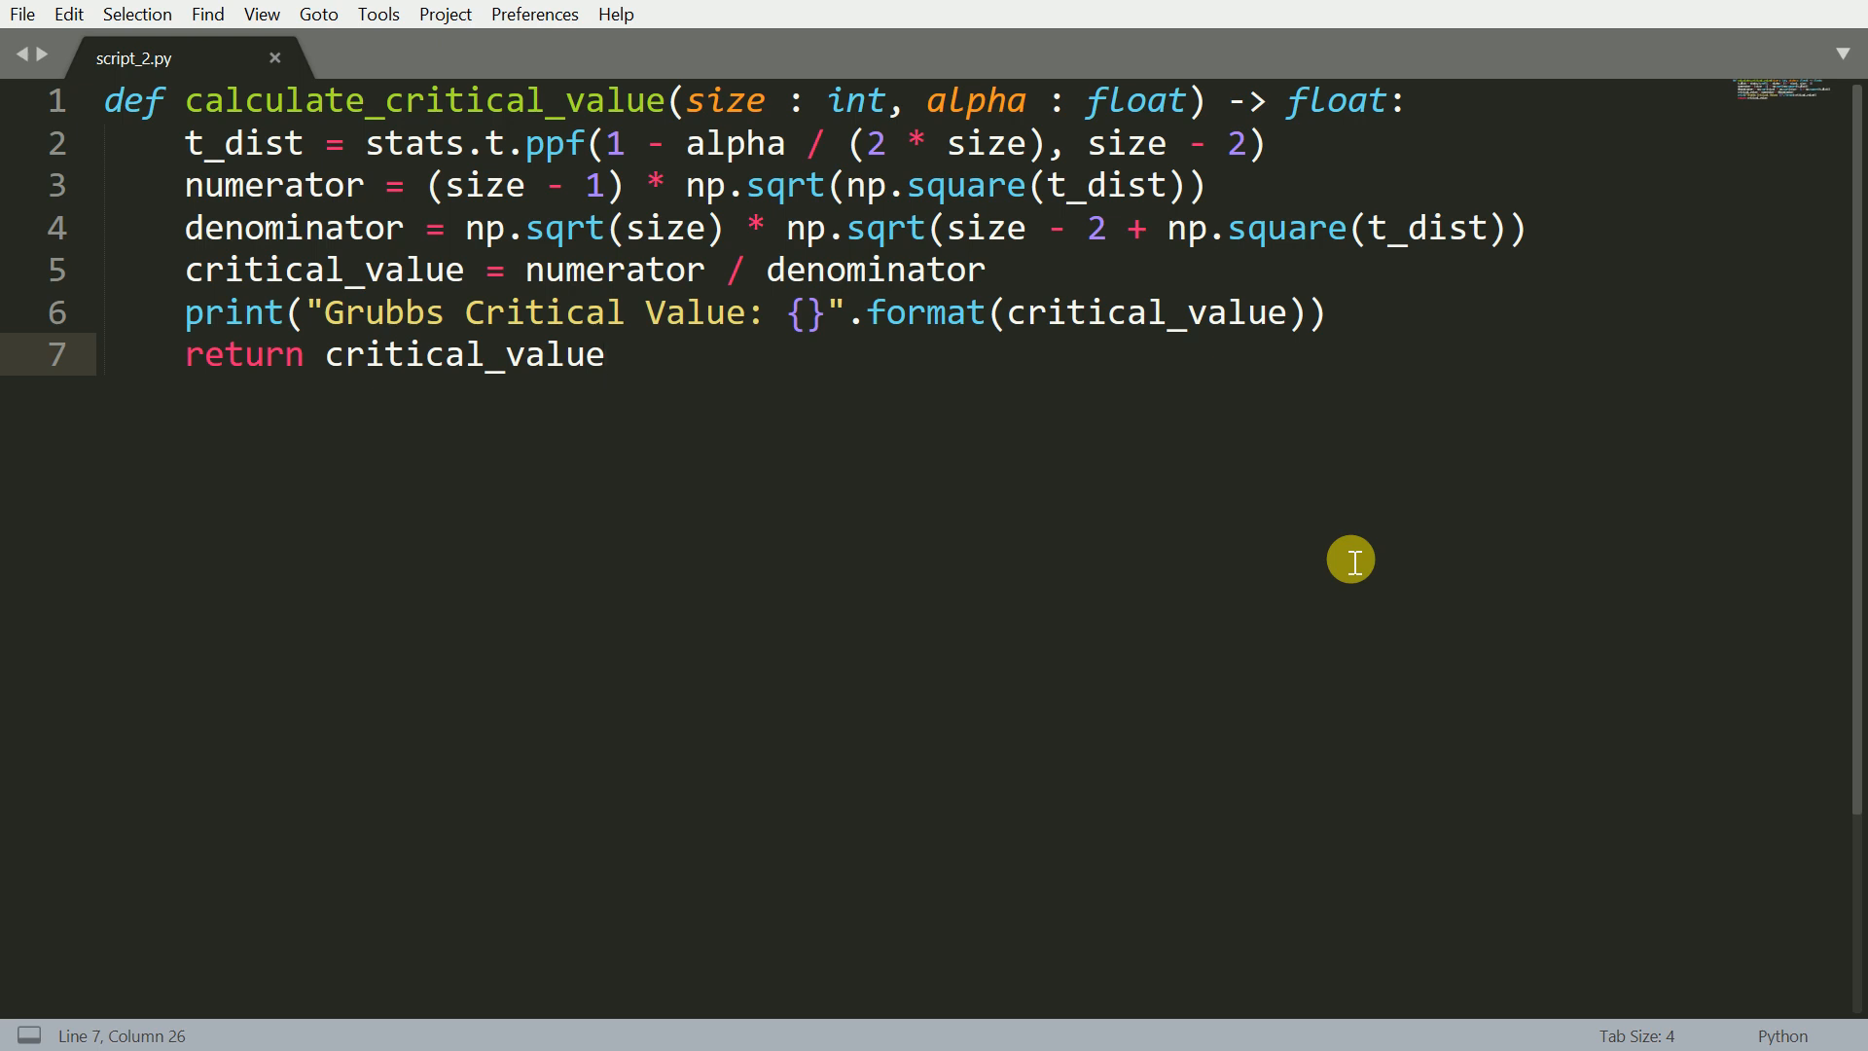
mouse_move(1195, 654)
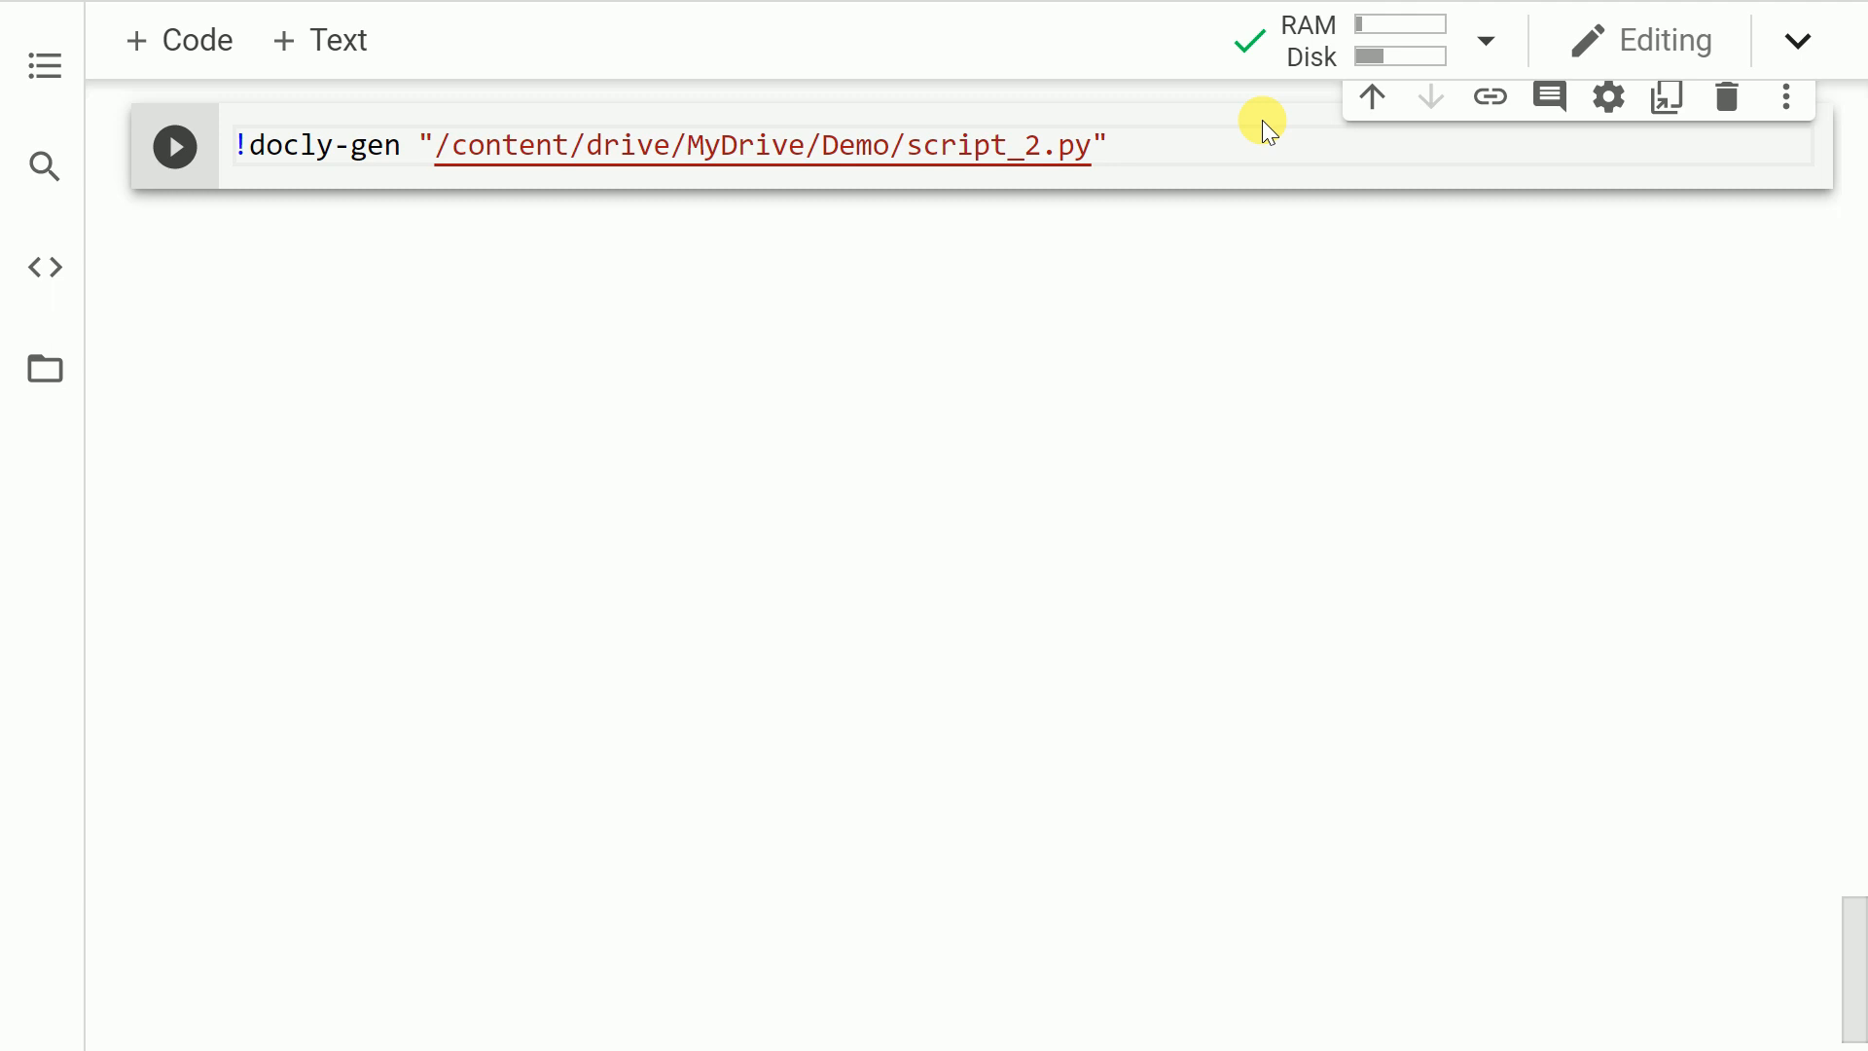
Run docly-gen on script_2.py, answer Y to view the calculate_critical_value docstring and Y to apply it
click(173, 146)
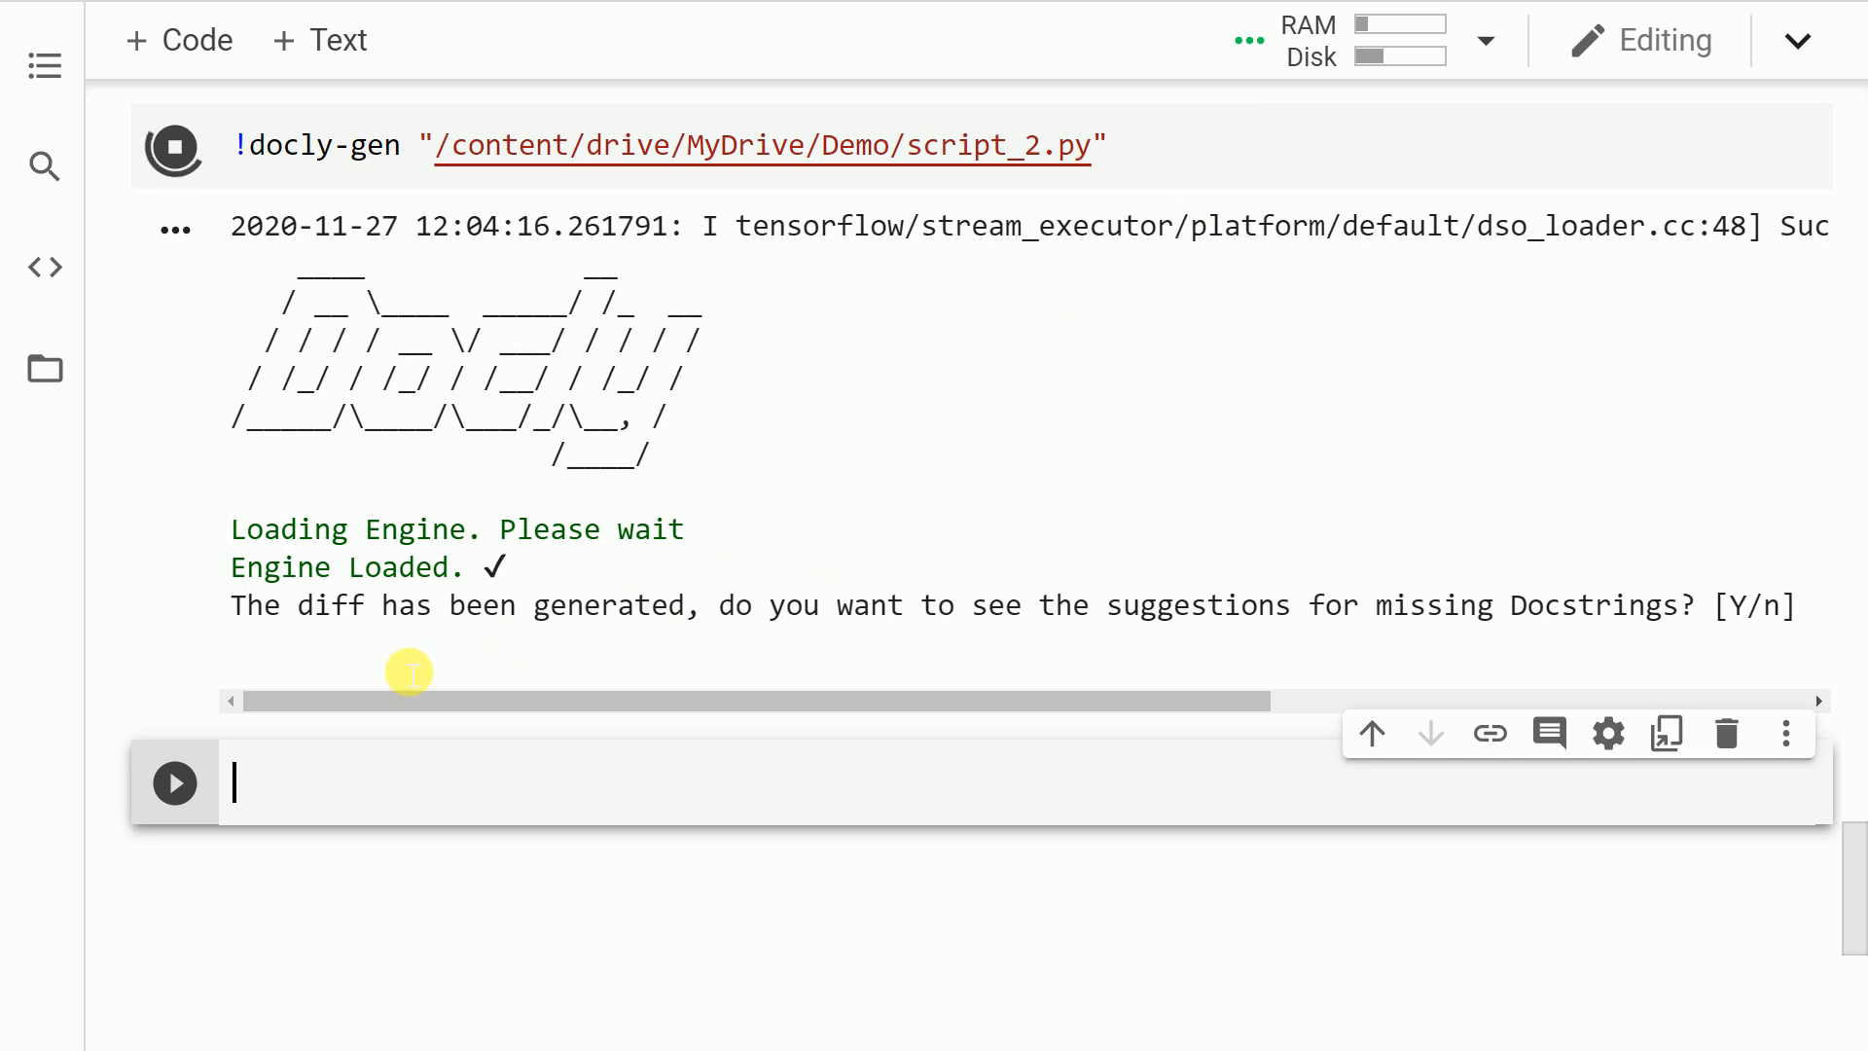
text(Y)
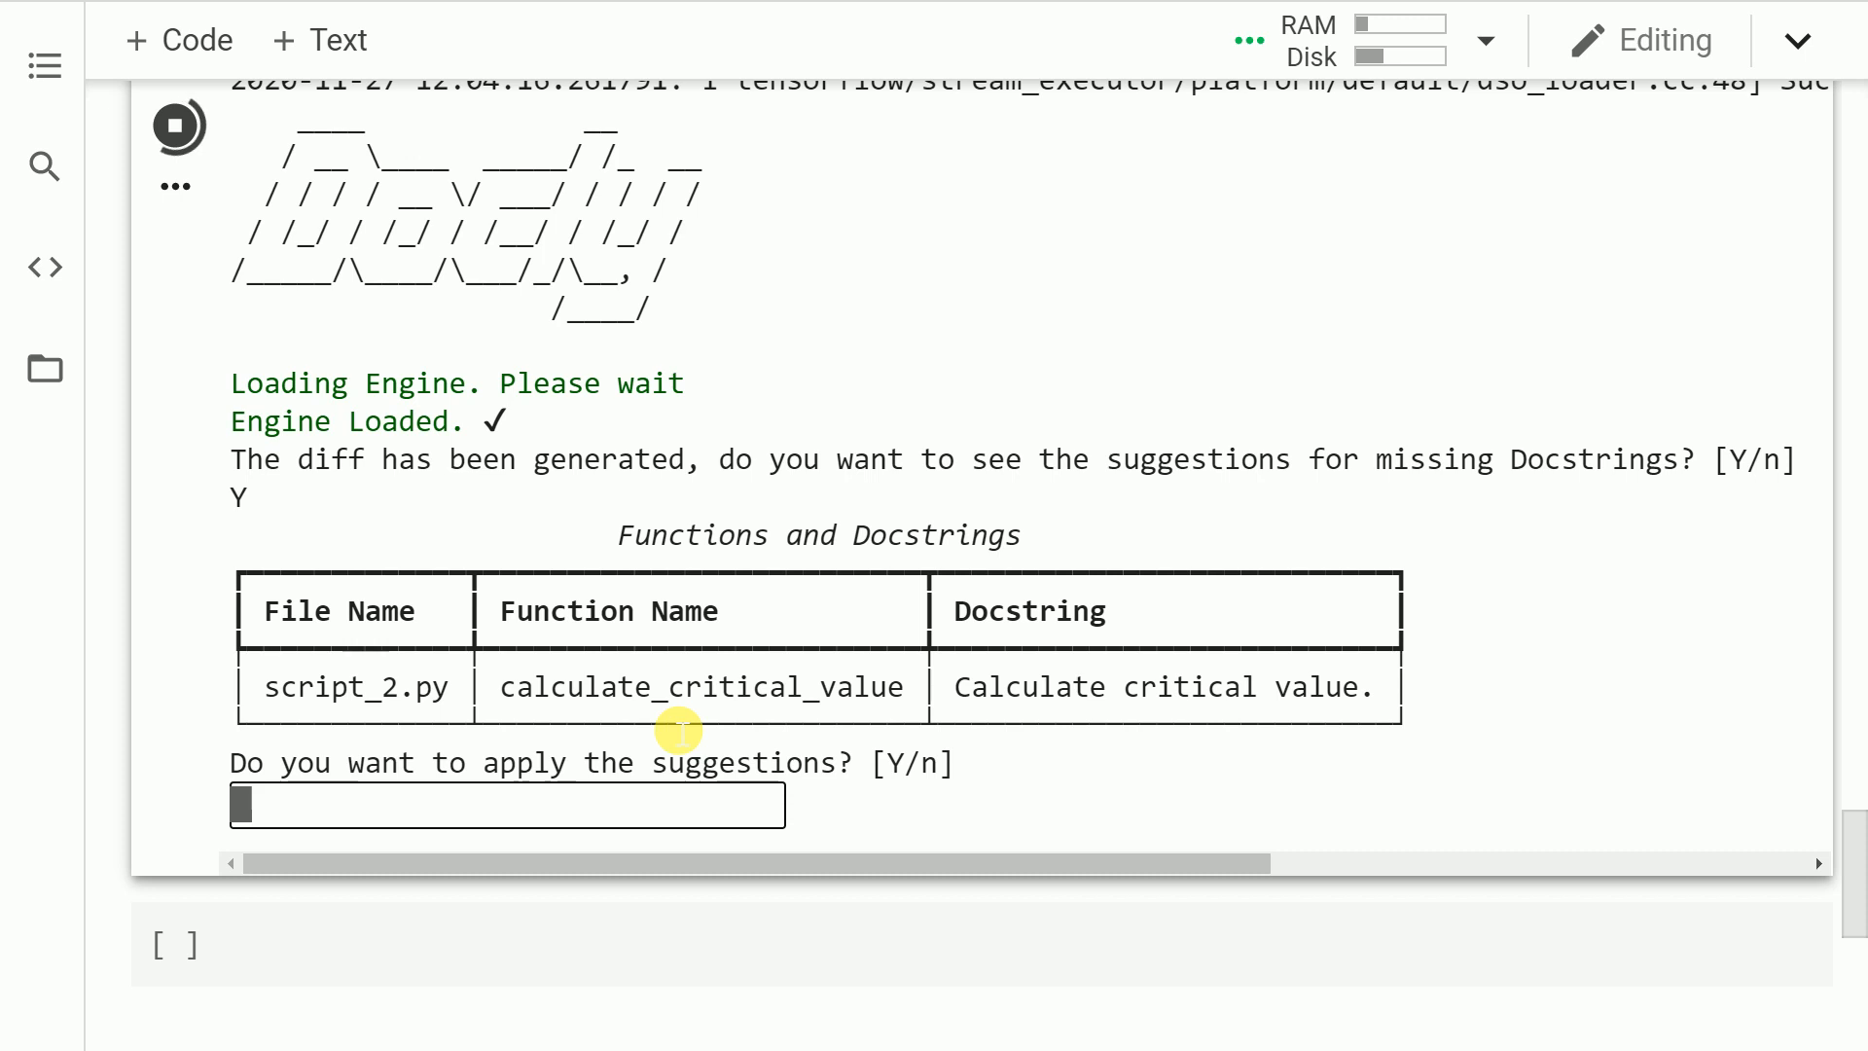
mouse_move(570, 831)
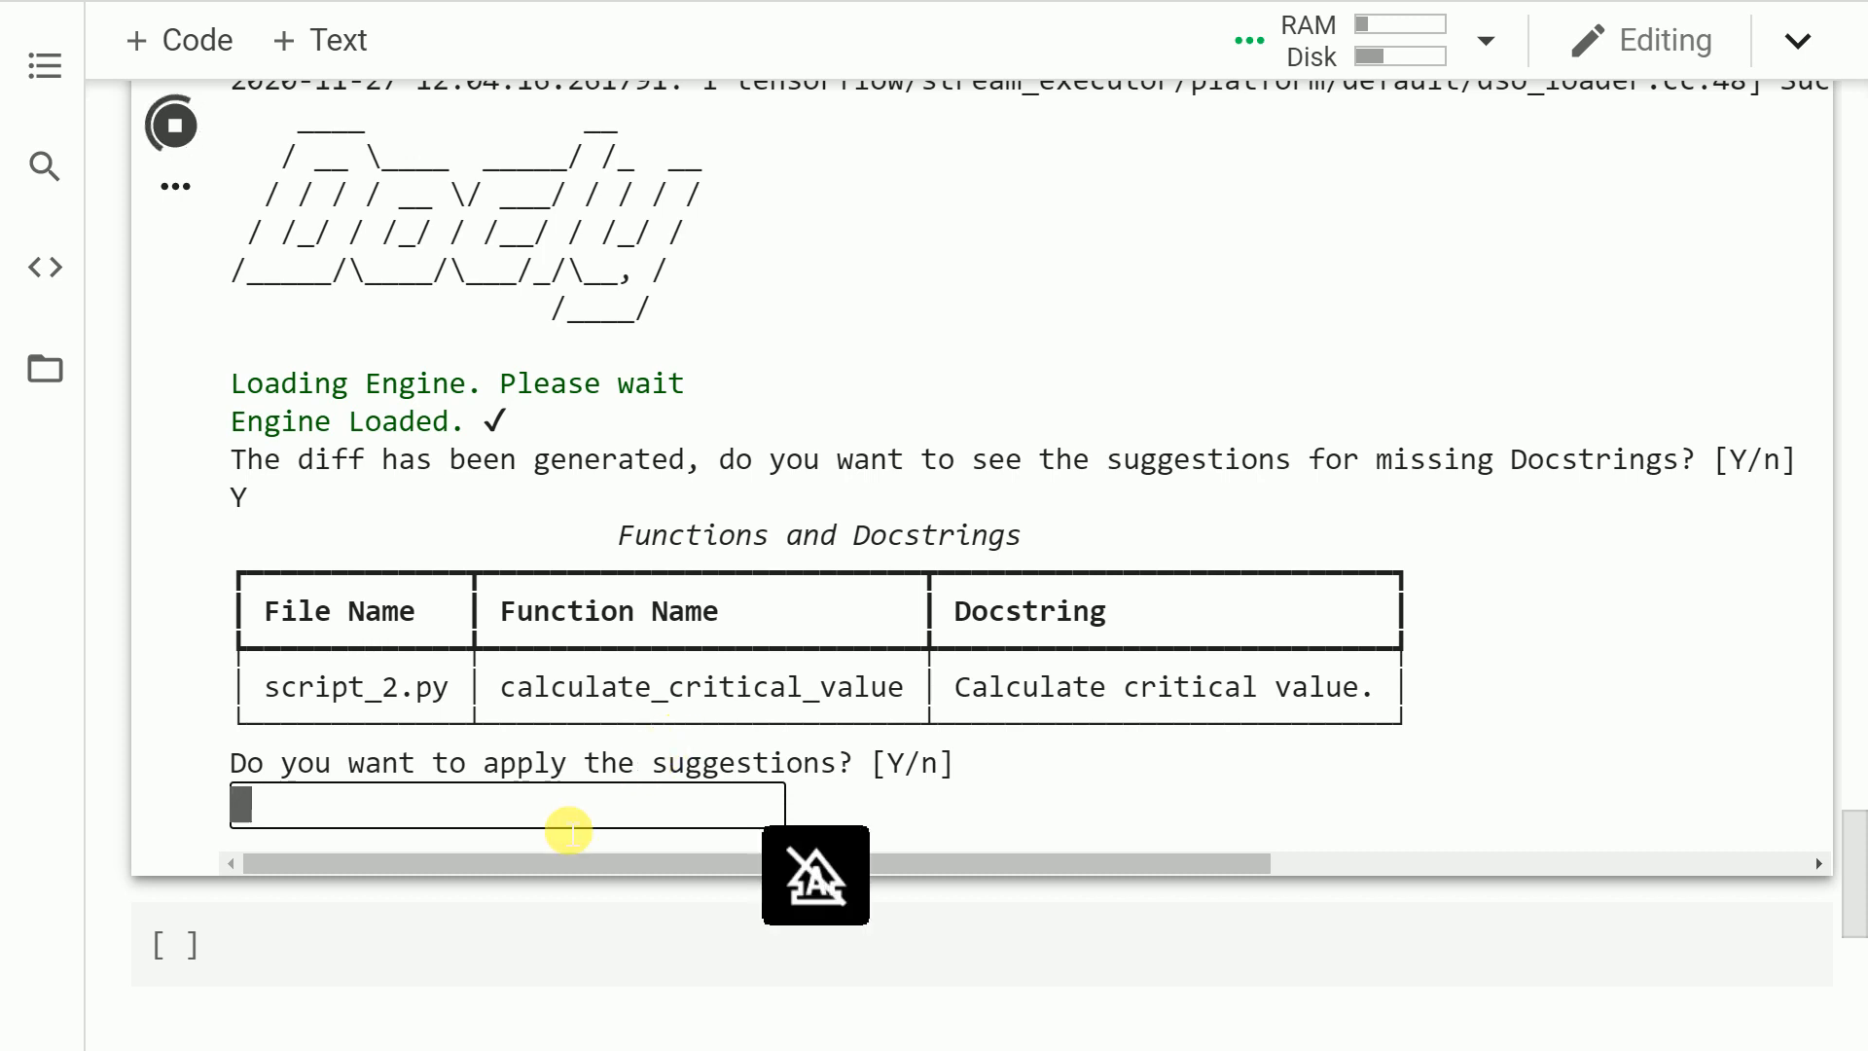
text(Y)
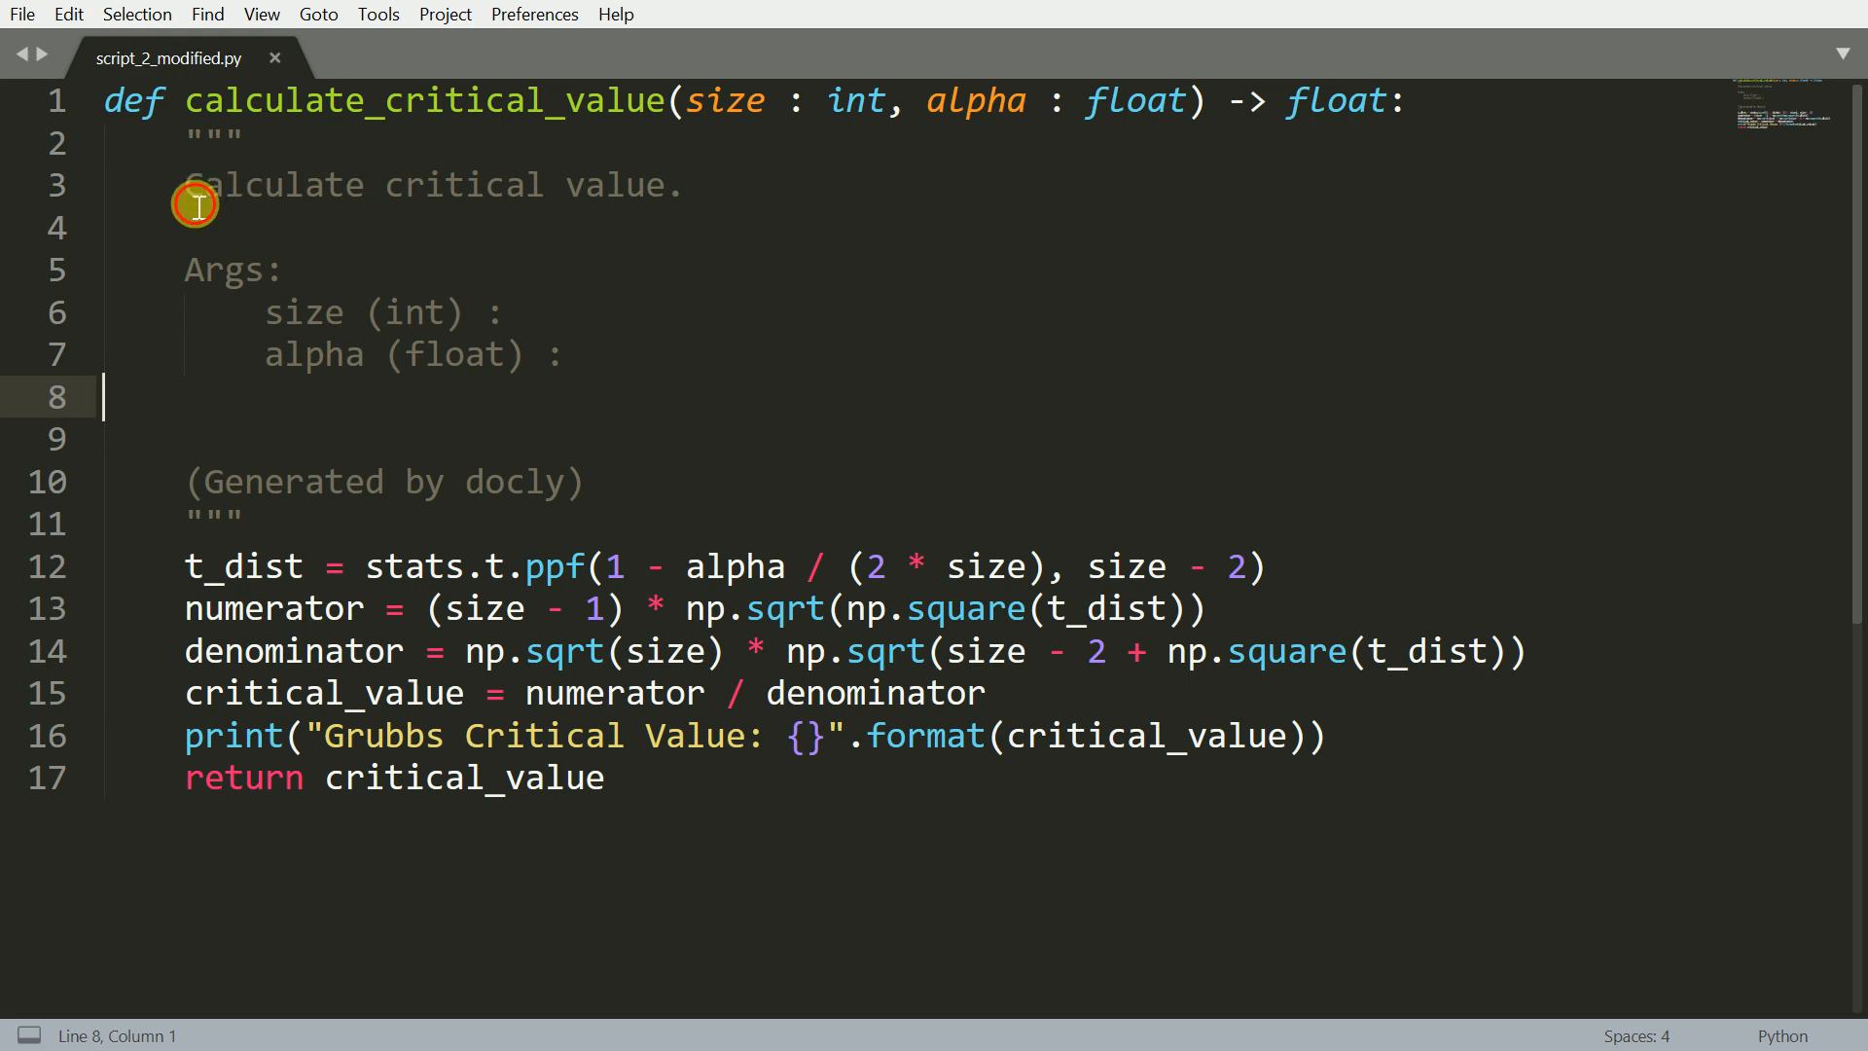
Highlight the generated Args block listing size (int) and alpha (float) in script_2_modified.py
drag(195, 185, 346, 321)
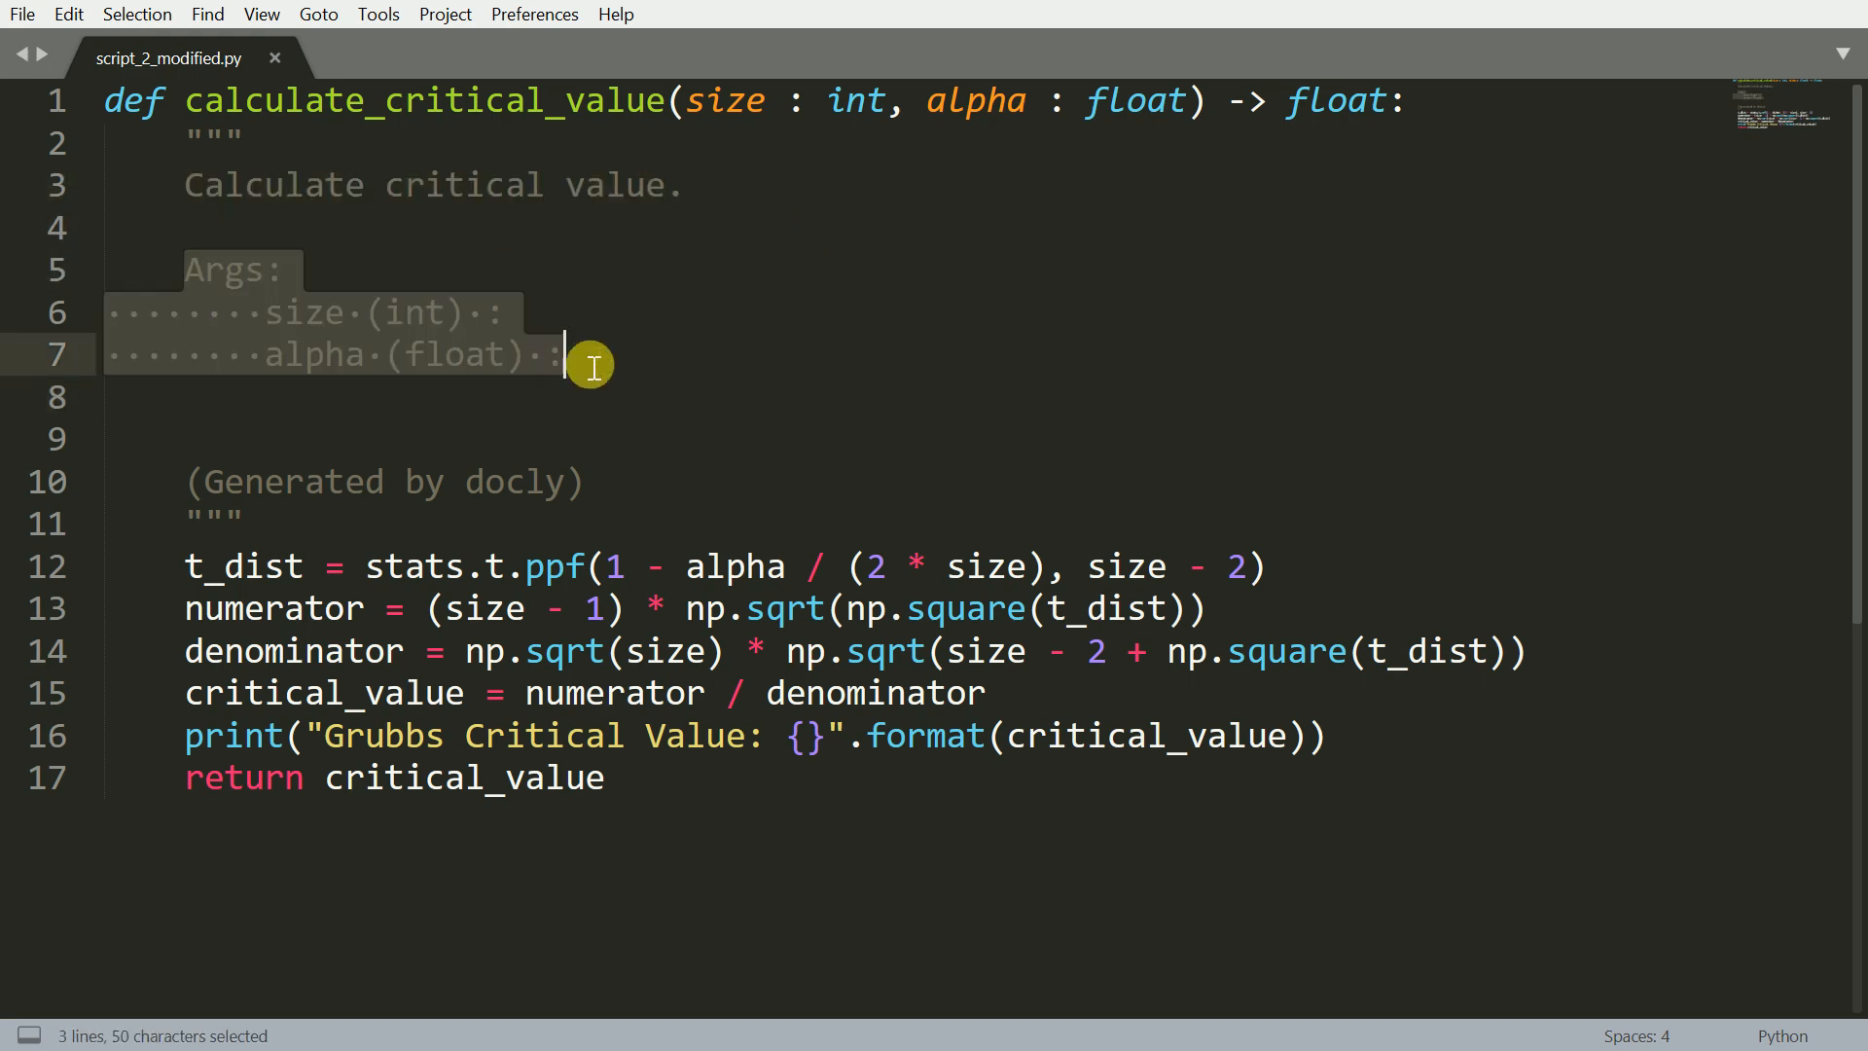
mouse_move(253, 481)
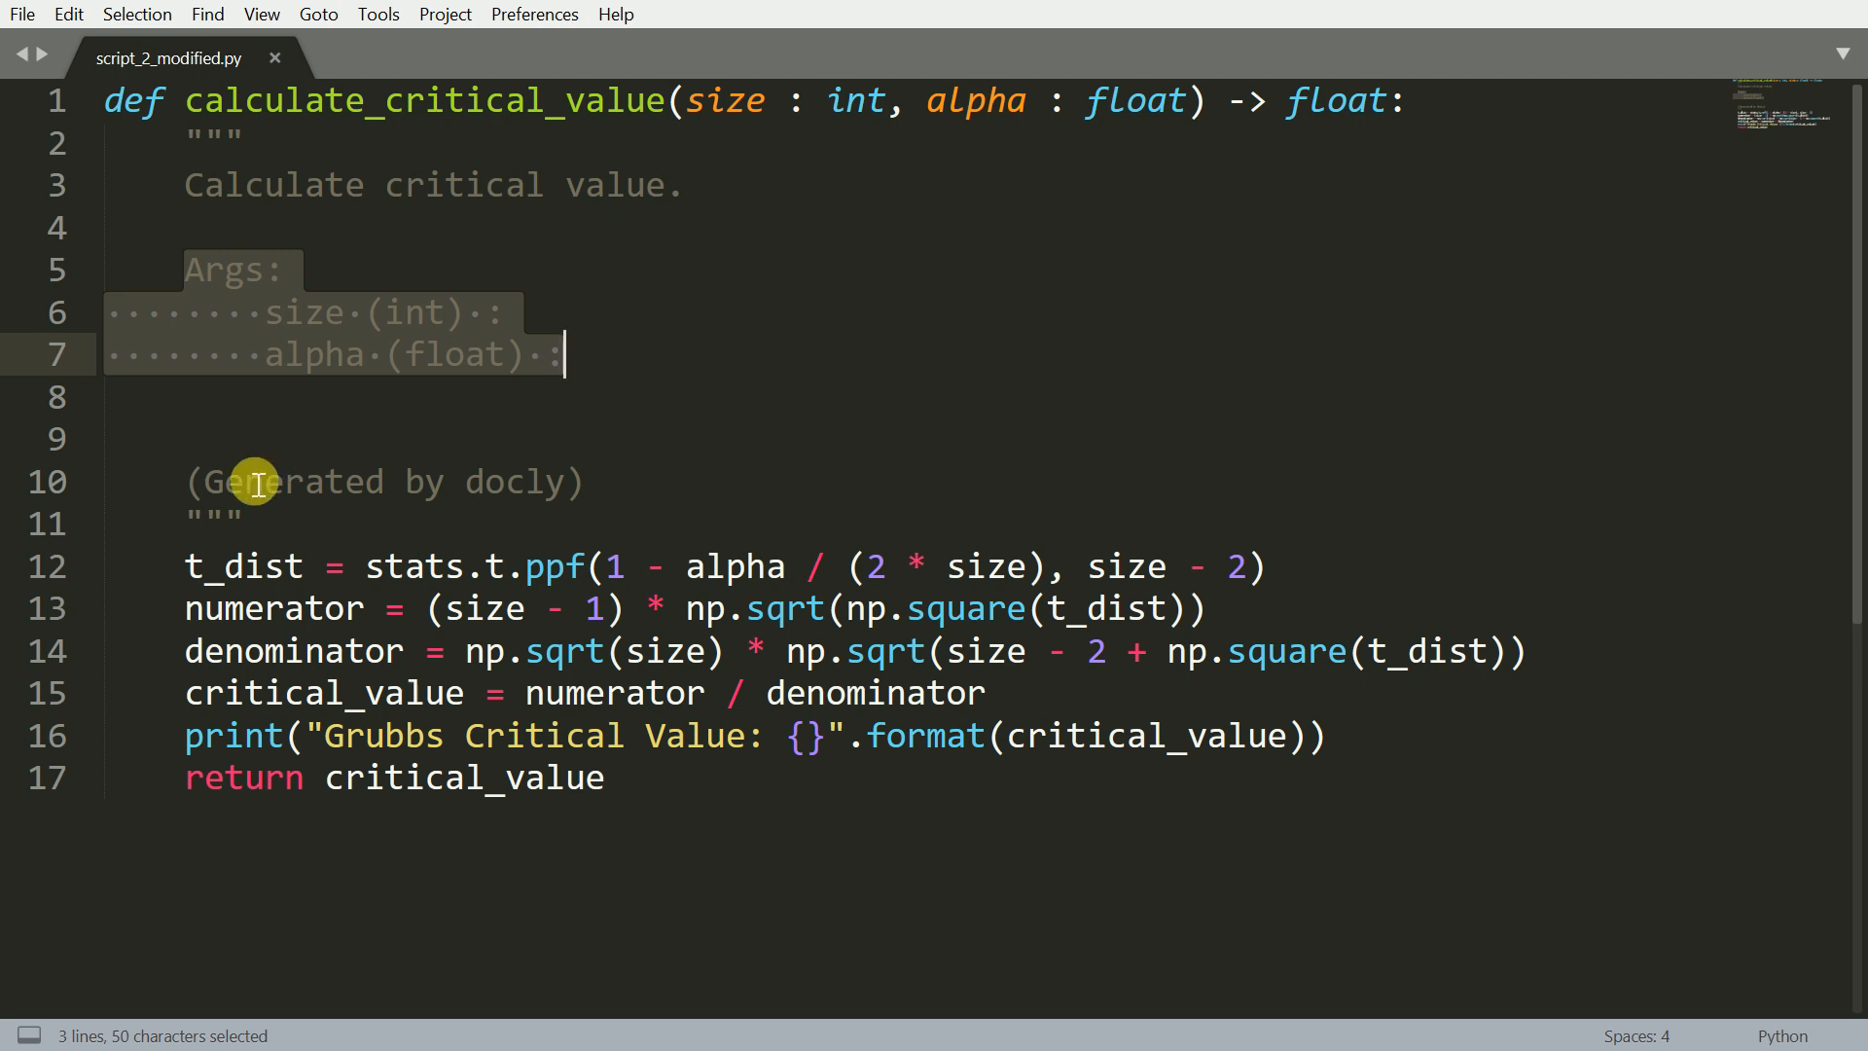